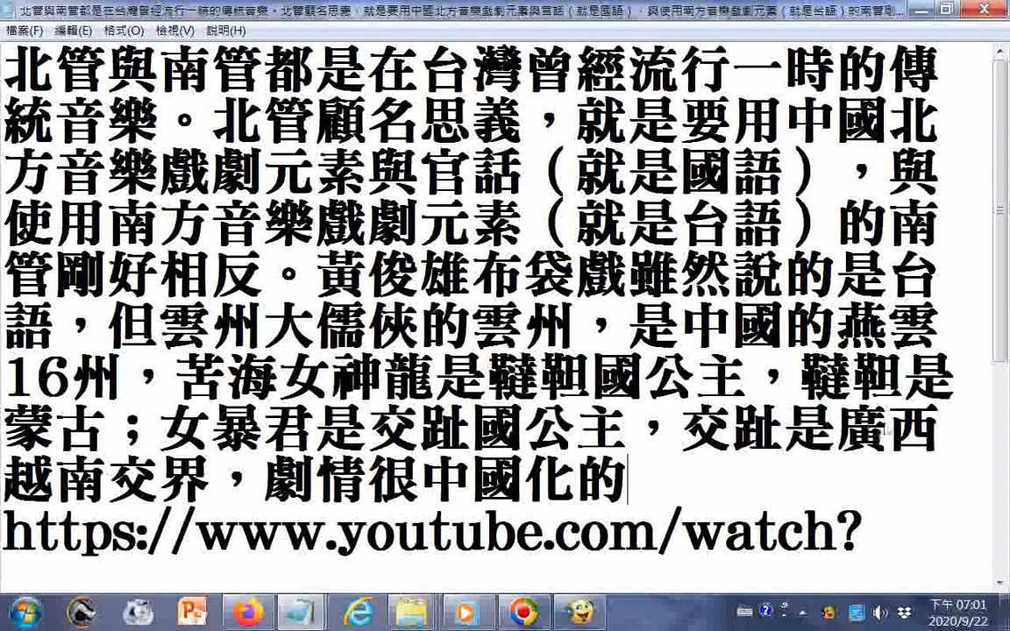
{"action": "mouse_move", "coordinate": [937, 467]}
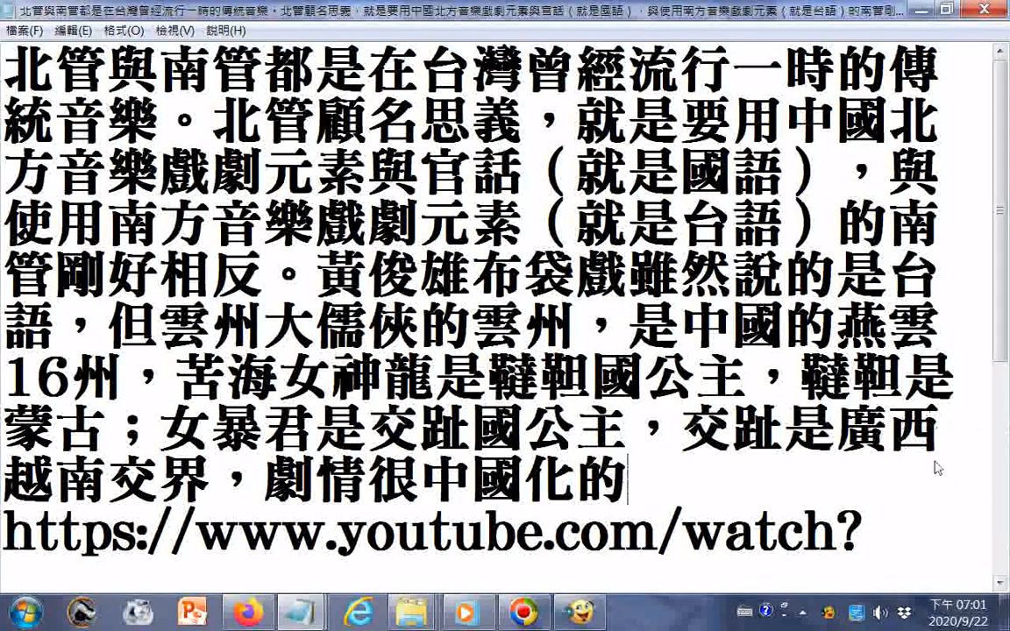
{"action": "mouse_move", "coordinate": [952, 498]}
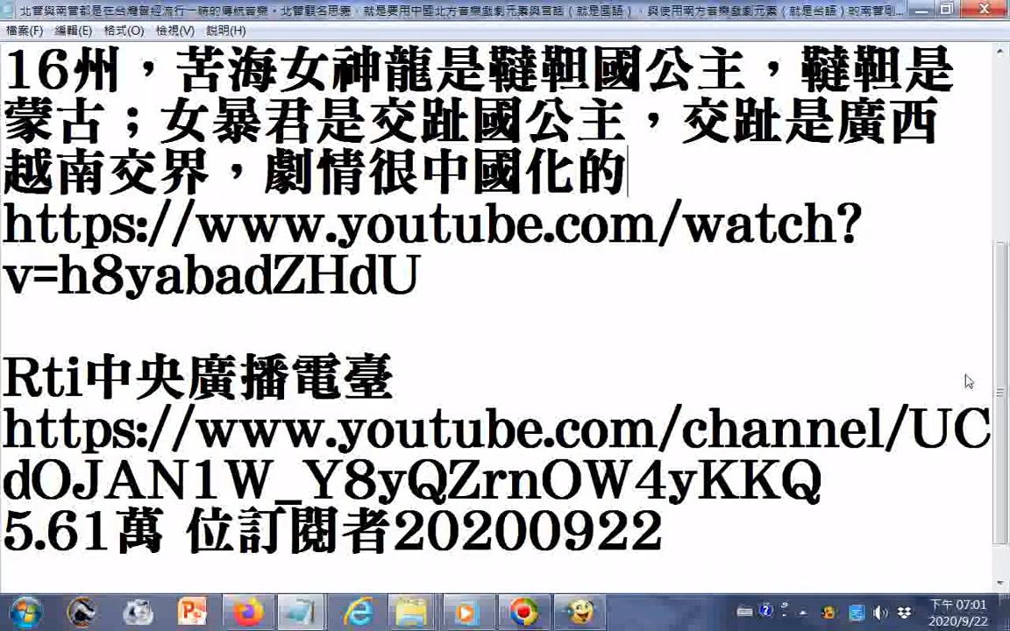
{"action": "mouse_move", "coordinate": [970, 397]}
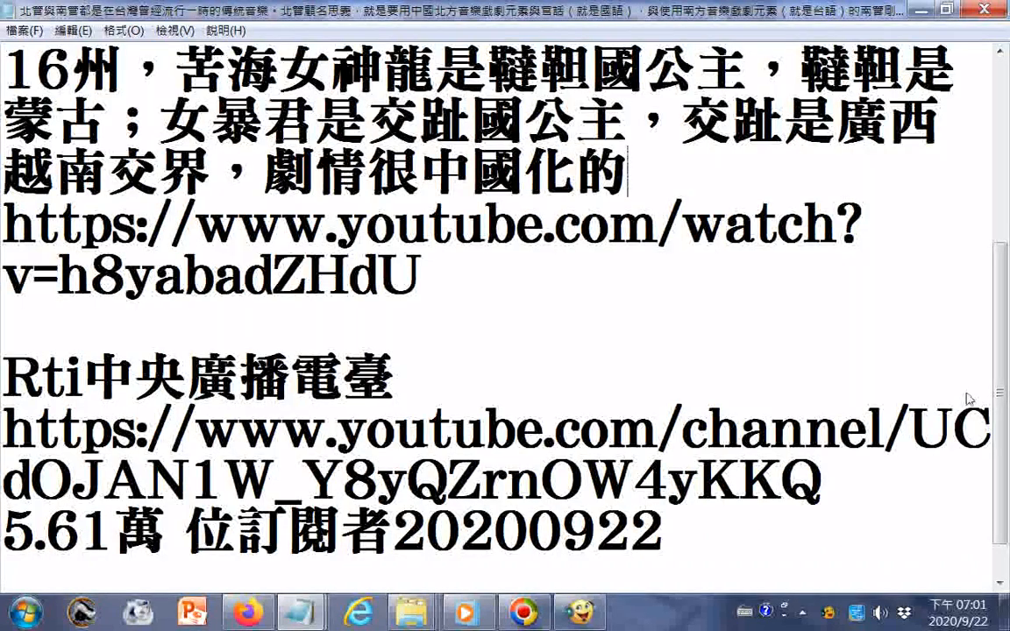
Paste the Chinese 北管/南管 passage and scroll through it to the closing 越南交界 line
{"action": "scroll", "scroll_direction": "down", "scroll_amount": 3}
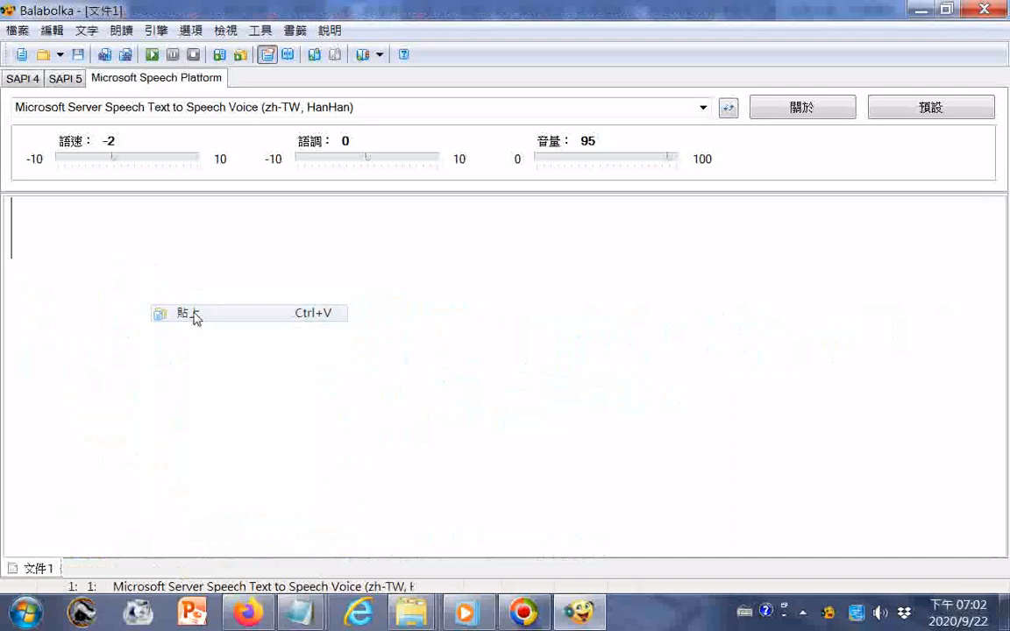
{"action": "left_click", "coordinate": [189, 313]}
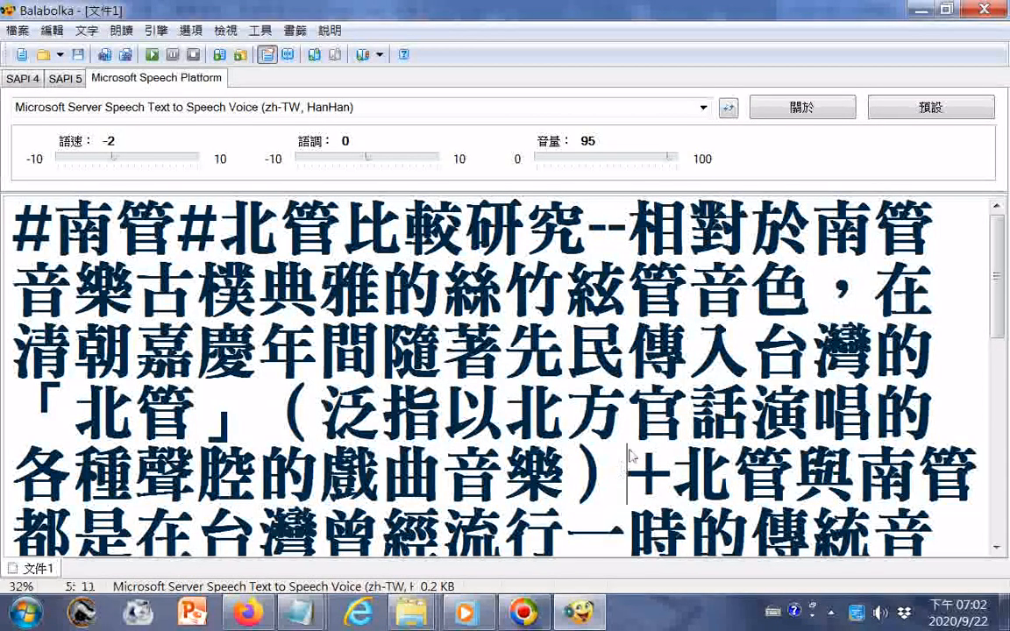
{"action": "scroll", "scroll_direction": "down", "scroll_amount": 3}
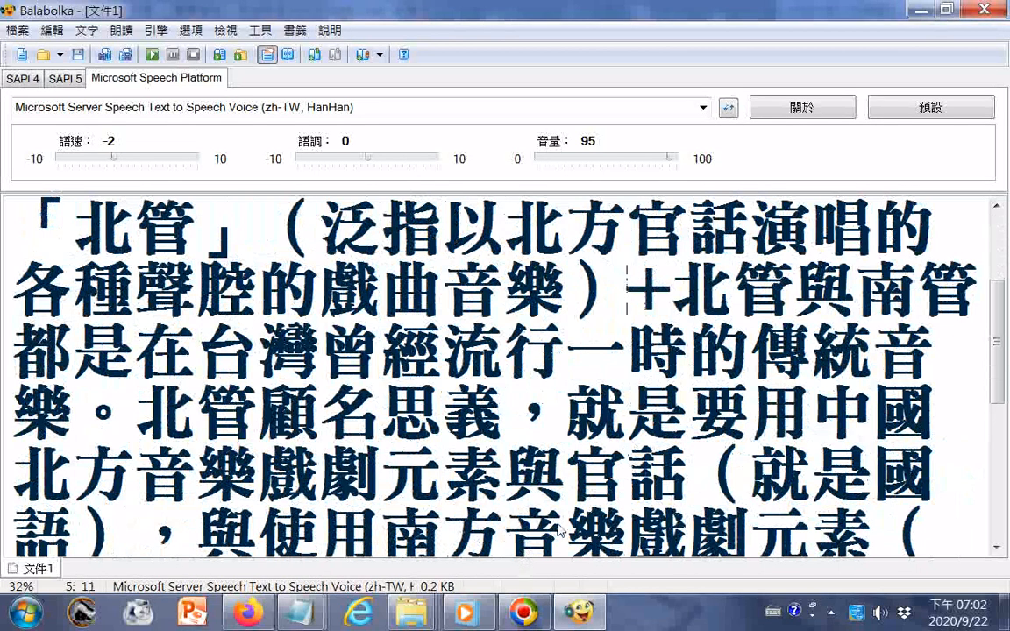
{"action": "scroll", "scroll_direction": "down", "scroll_amount": 3}
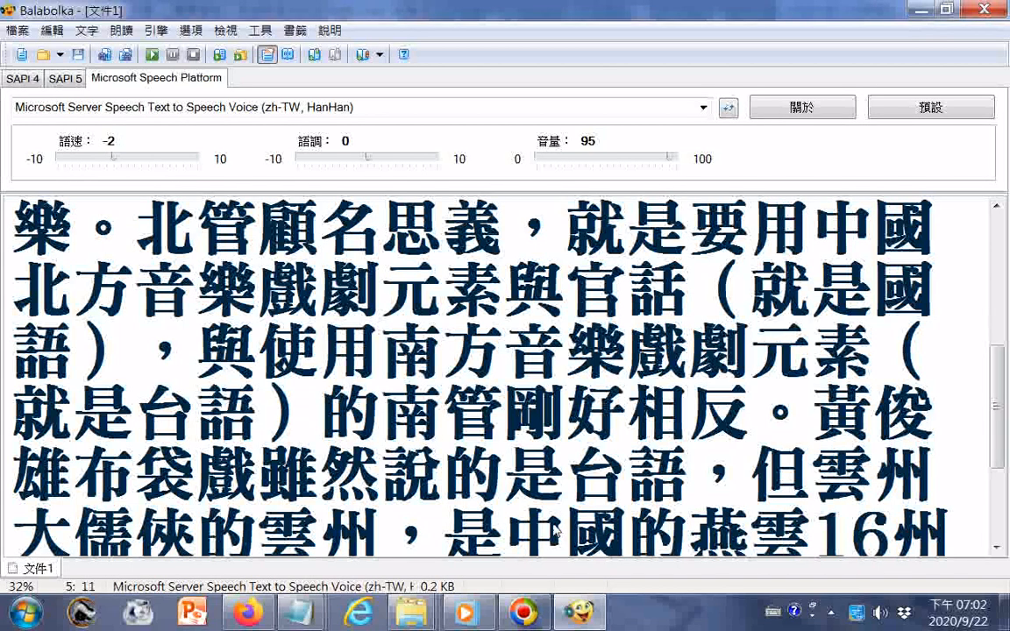
{"action": "scroll", "scroll_direction": "down", "scroll_amount": 3}
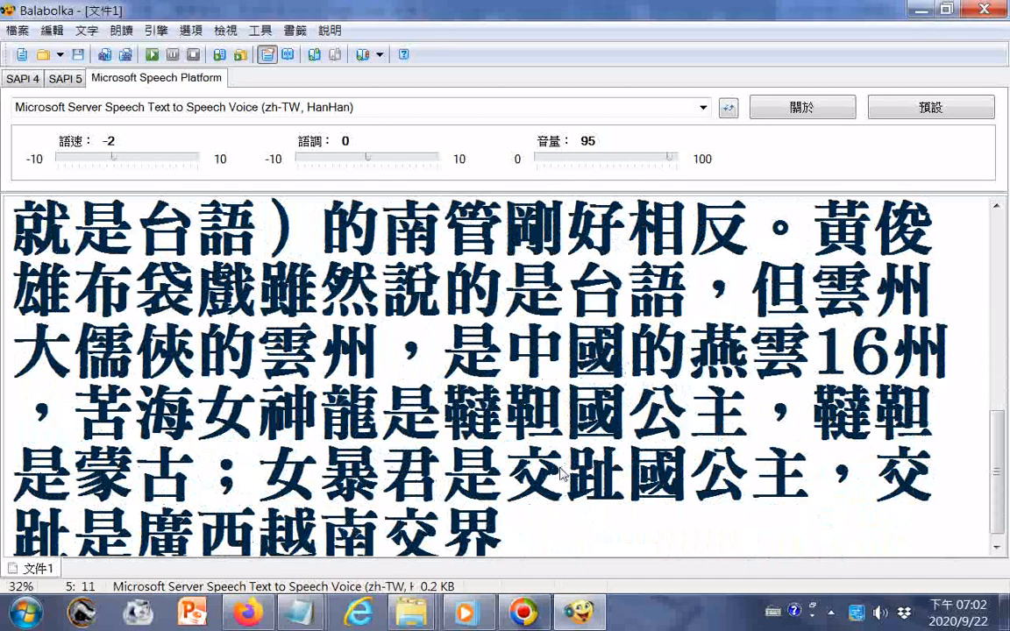
{"action": "mouse_move", "coordinate": [535, 426]}
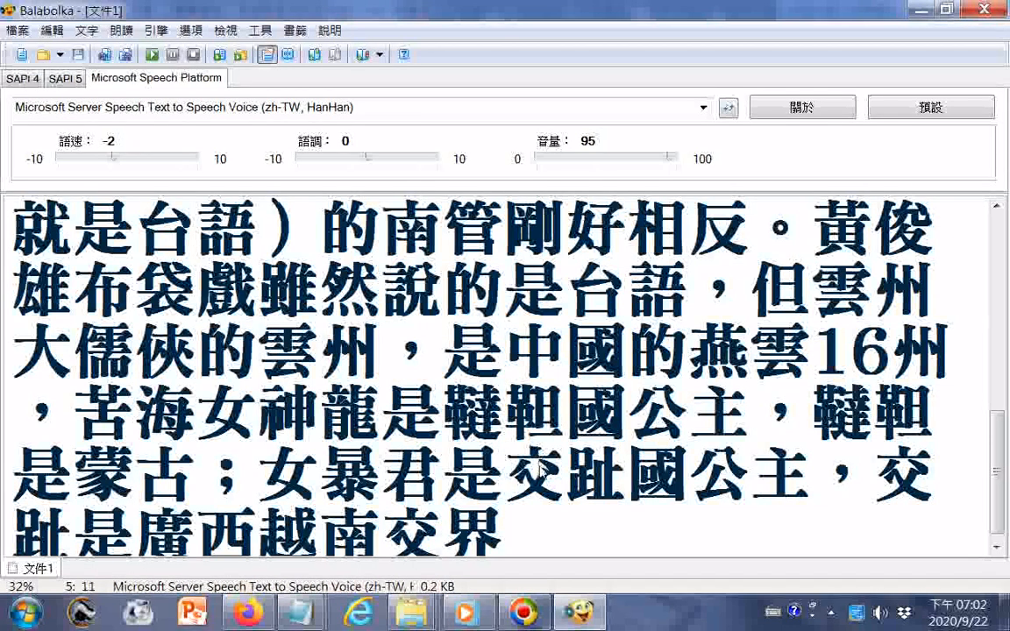
{"action": "scroll", "scroll_direction": "down", "scroll_amount": 3}
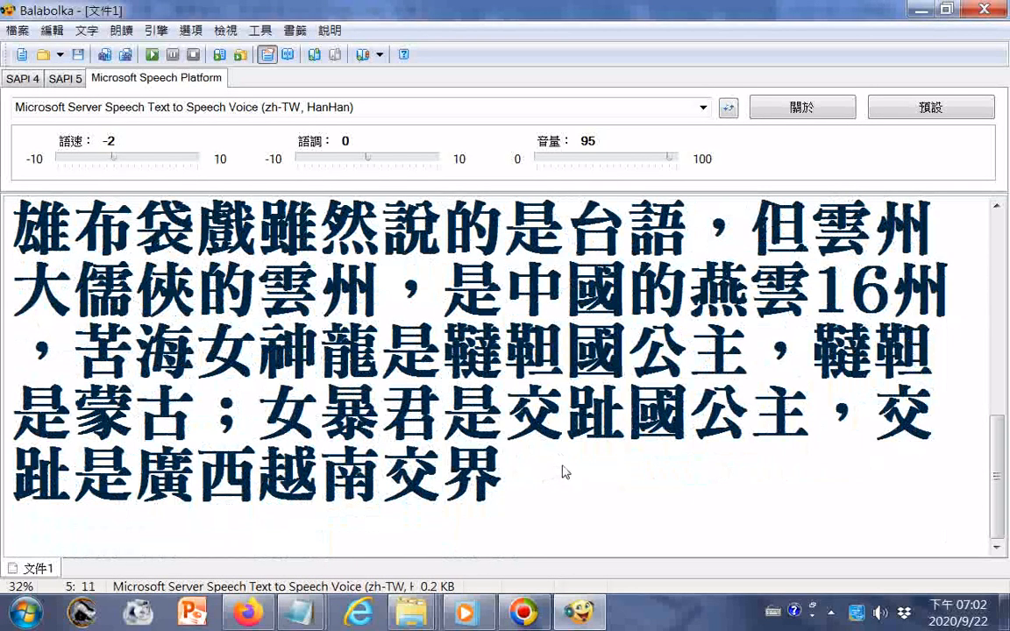
{"action": "mouse_move", "coordinate": [574, 479]}
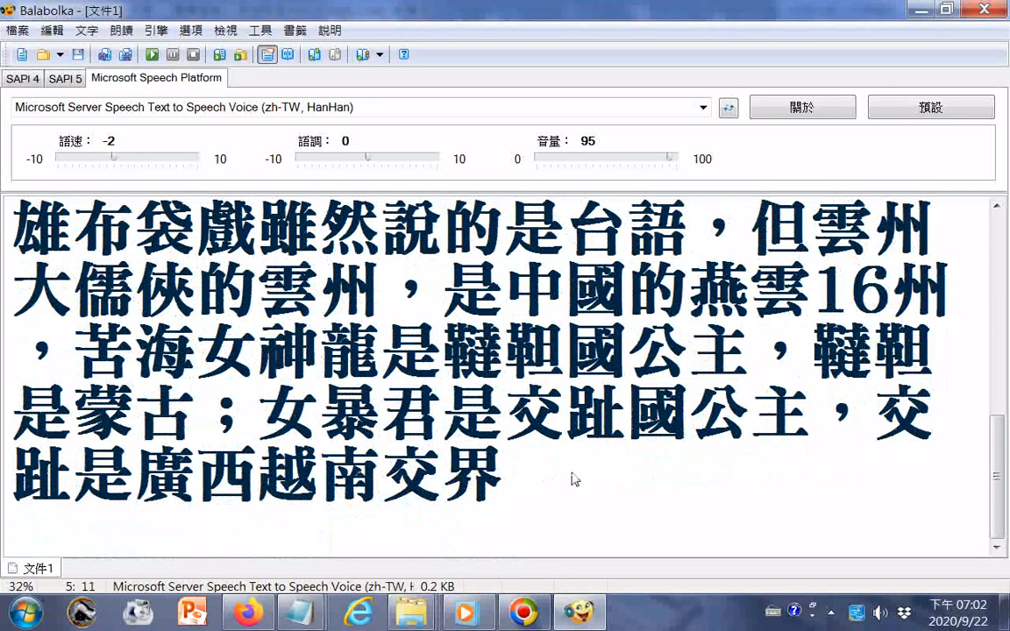
{"action": "mouse_move", "coordinate": [552, 466]}
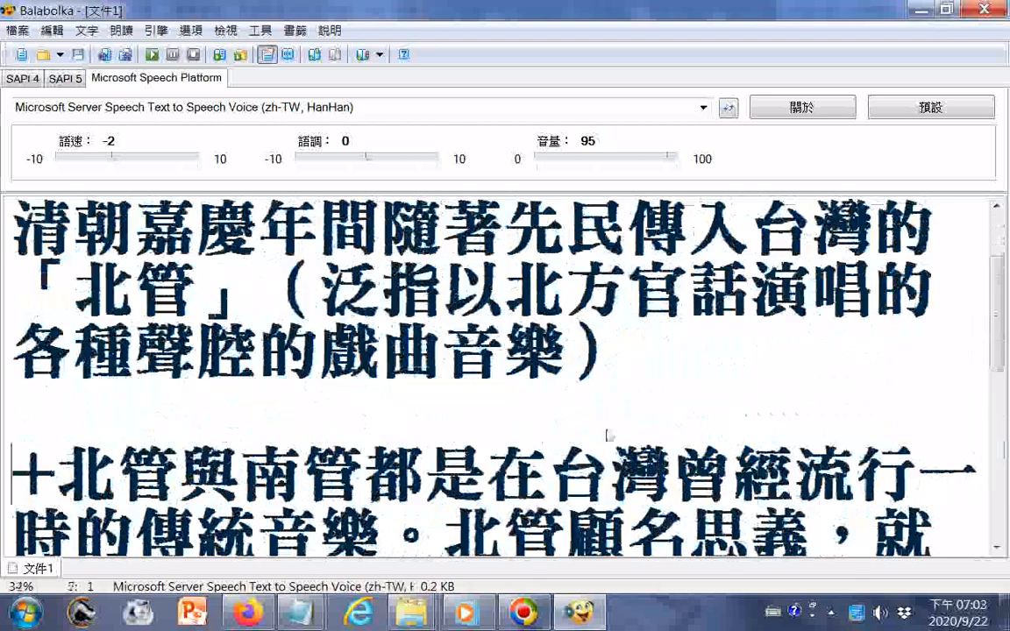
Paste the sina blog link above +北管與南管 and scroll to check it
{"action": "right_click", "coordinate": [609, 436]}
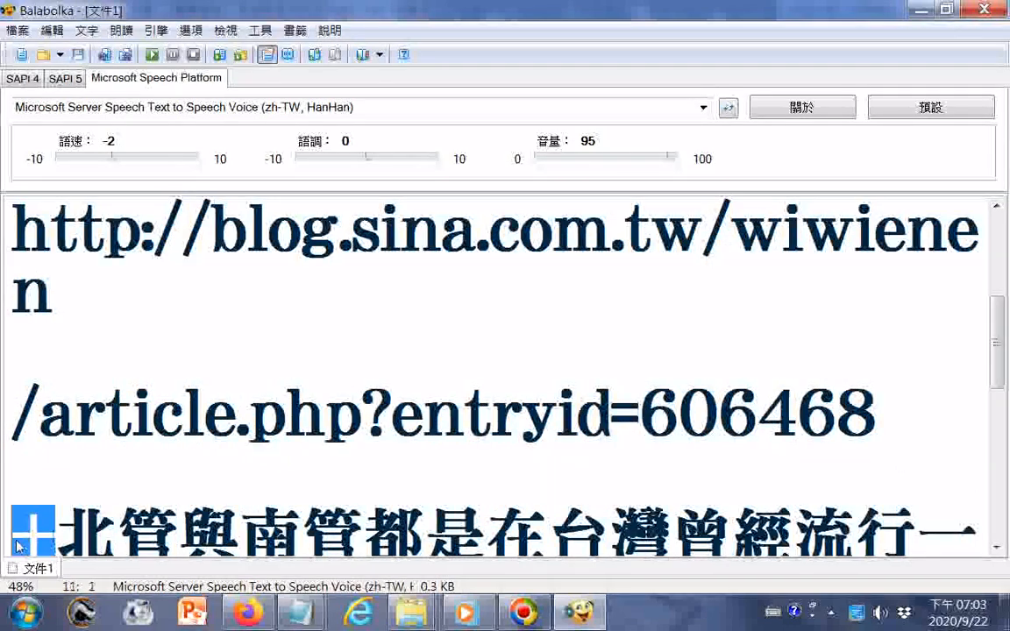
{"action": "scroll", "scroll_direction": "down", "scroll_amount": 3}
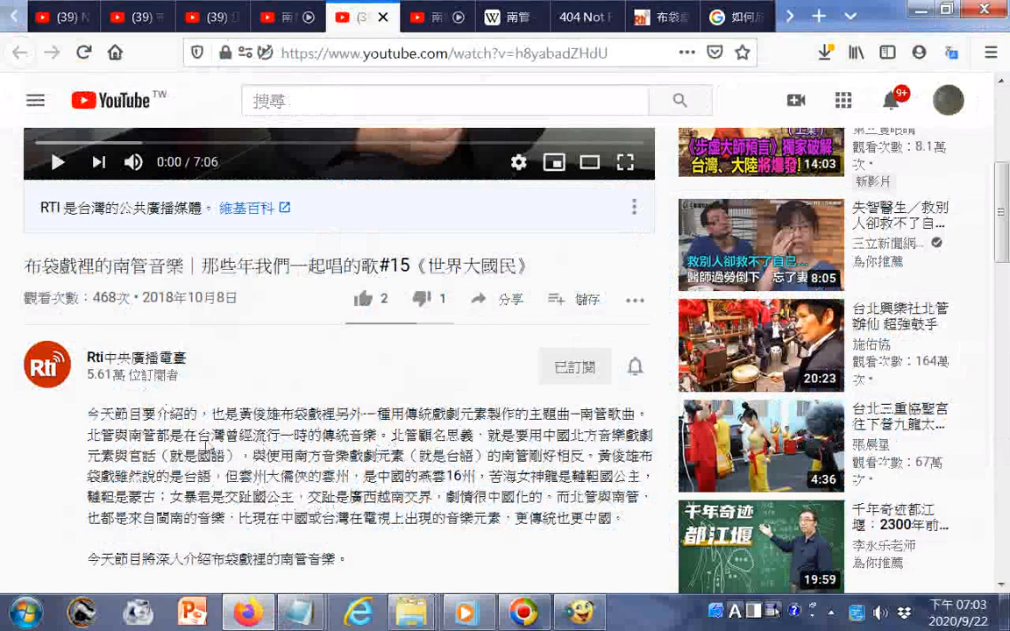
Select the YouTube description passage from 北管與南管 through 音樂元素
{"action": "left_click_drag", "start_coordinate": [86, 425], "coordinate": [507, 522]}
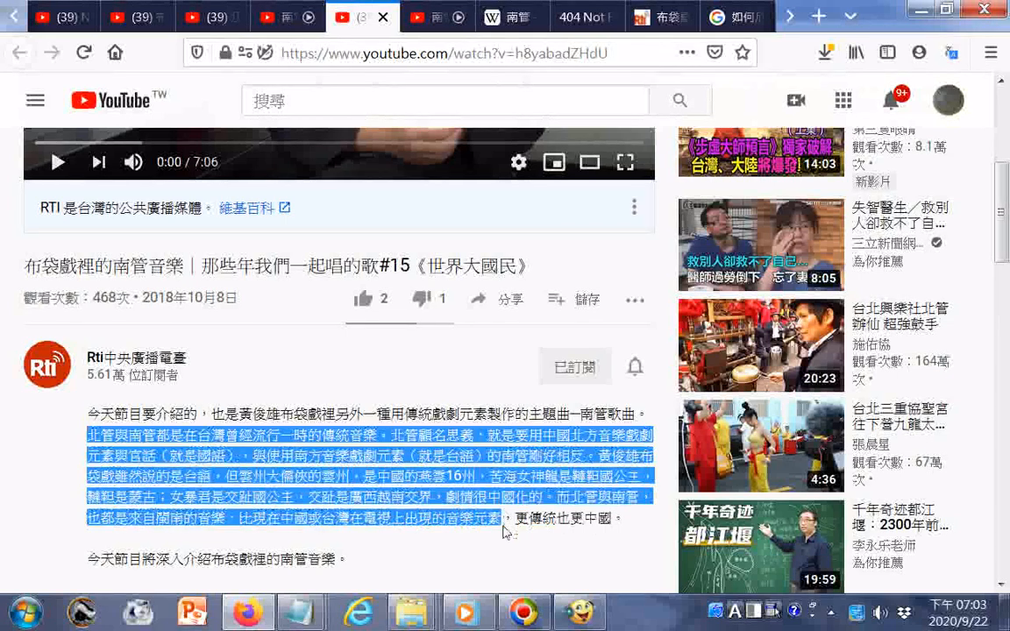
{"action": "mouse_move", "coordinate": [545, 498]}
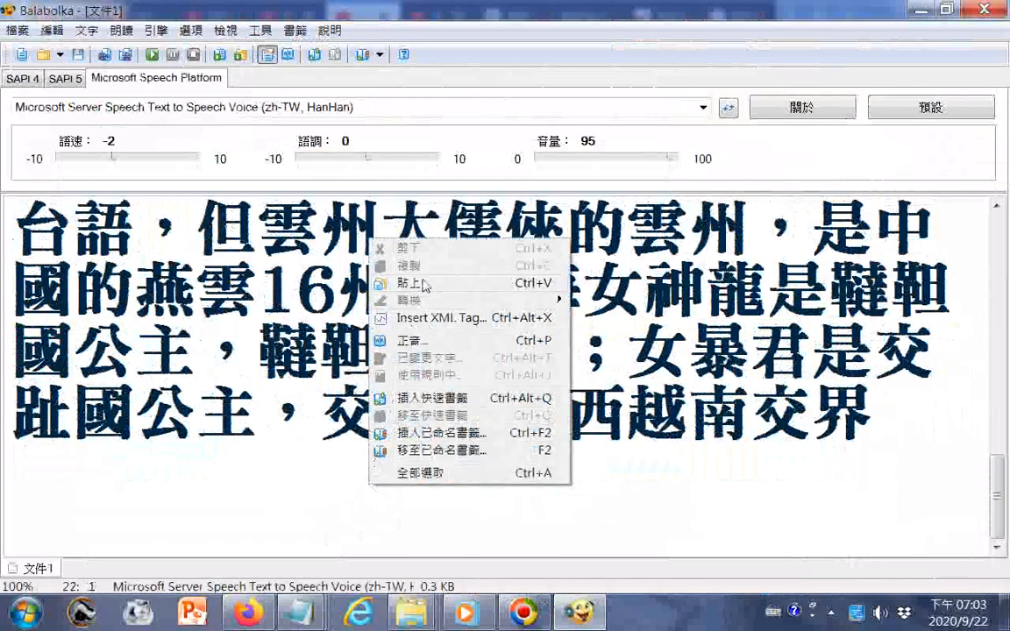
Paste the YouTube link after 越南交界, then bring up 字型和顏色 from the 檢視 menu
{"action": "left_click", "coordinate": [414, 282]}
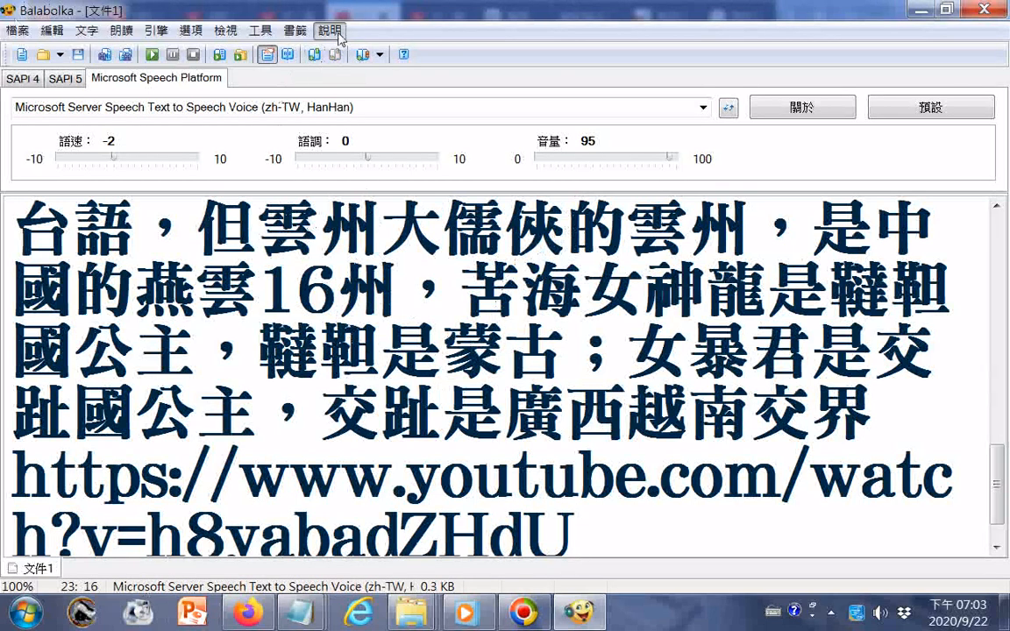
{"action": "left_click", "coordinate": [331, 31]}
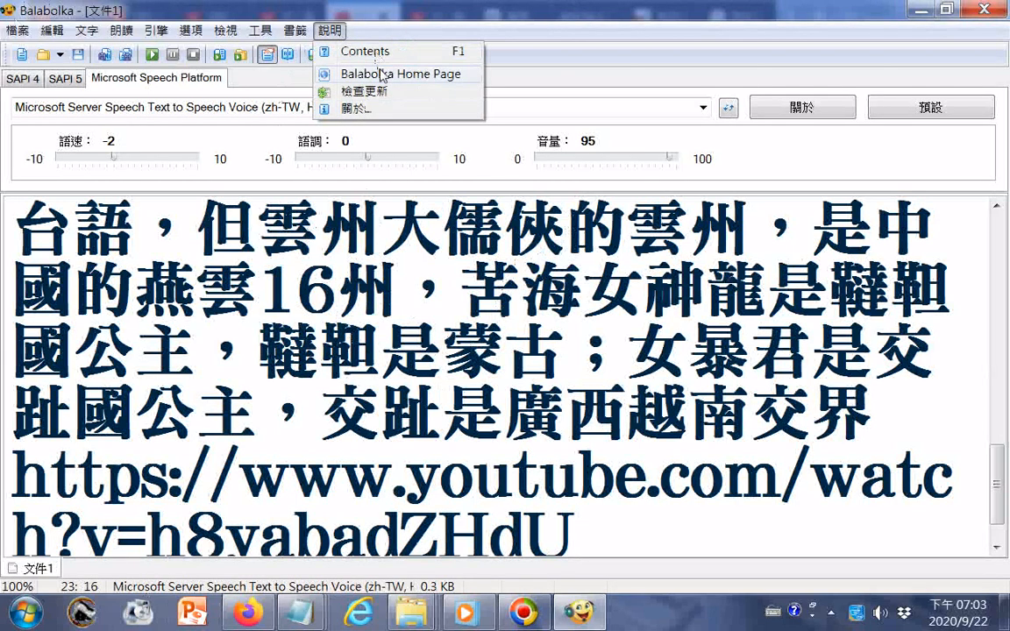
{"action": "left_click", "coordinate": [225, 30]}
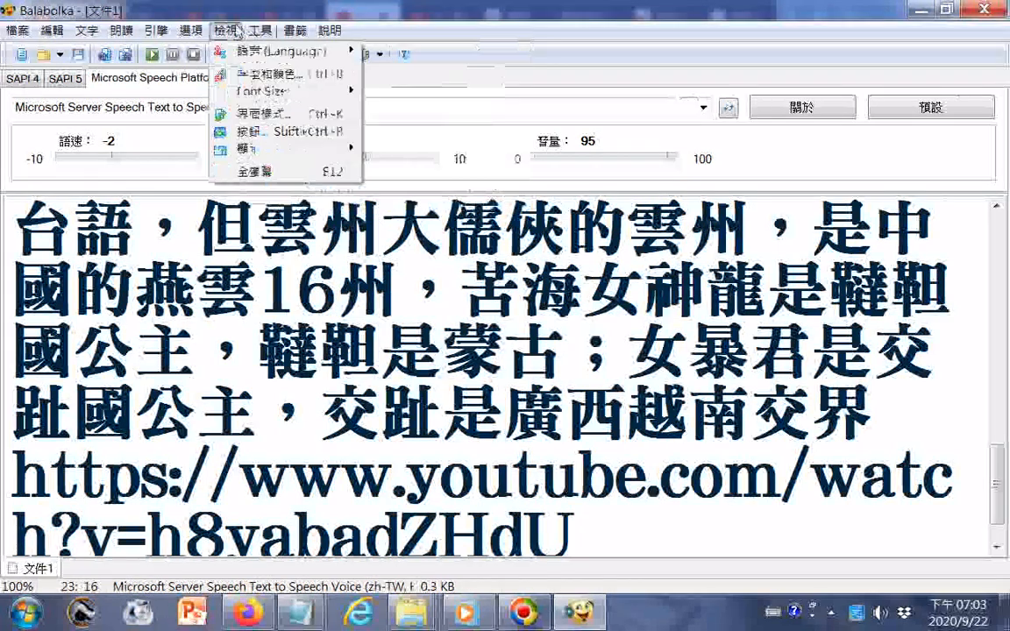
{"action": "left_click", "coordinate": [280, 51]}
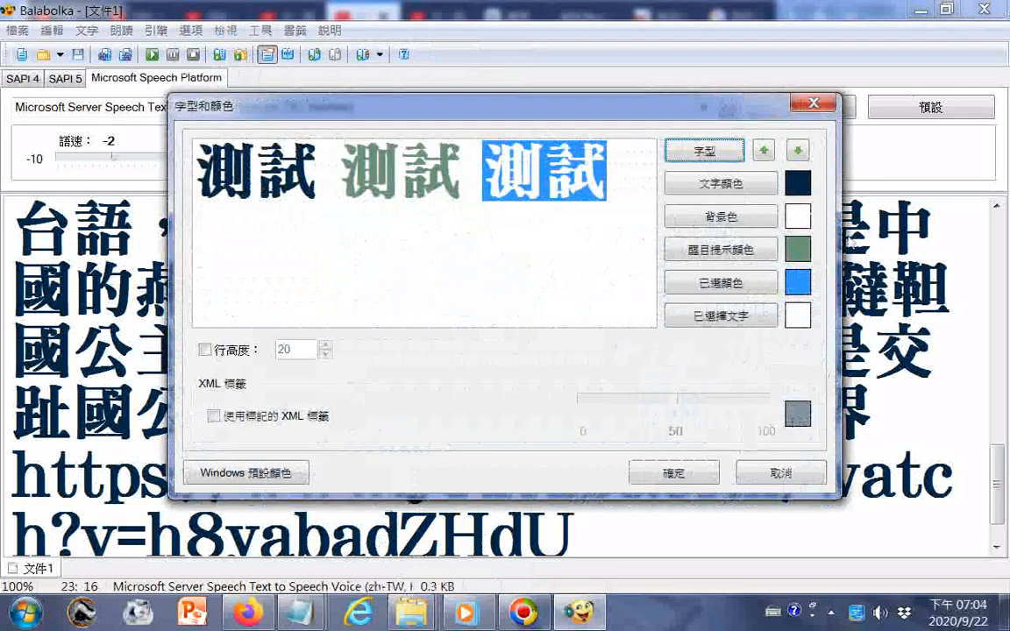
Switch the document font to a Zhuyin-annotated typeface and bring up the background colour palette
{"action": "left_click", "coordinate": [704, 150]}
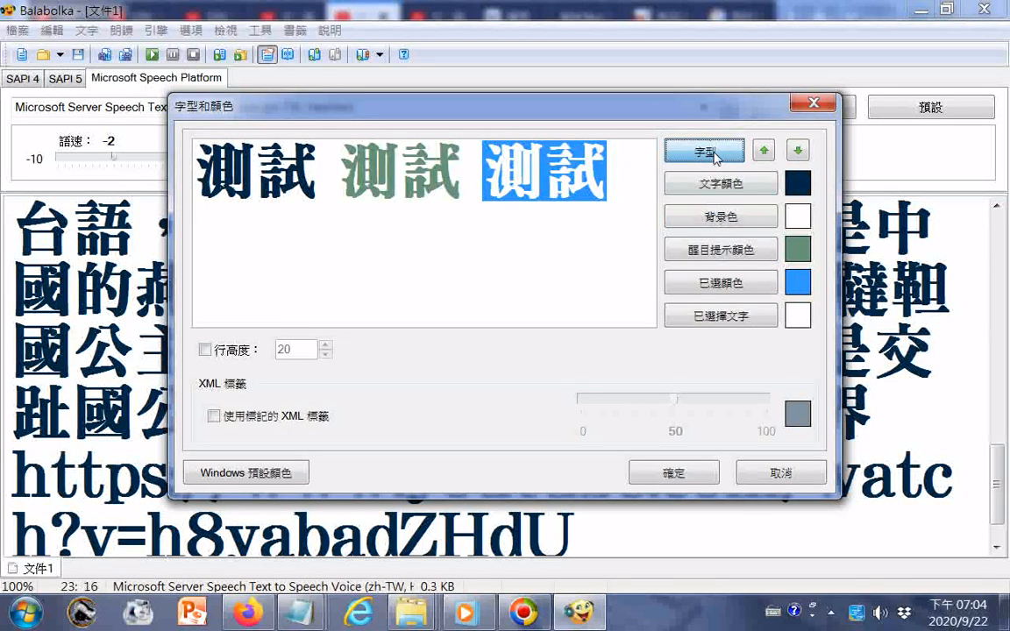
{"action": "left_click", "coordinate": [704, 151]}
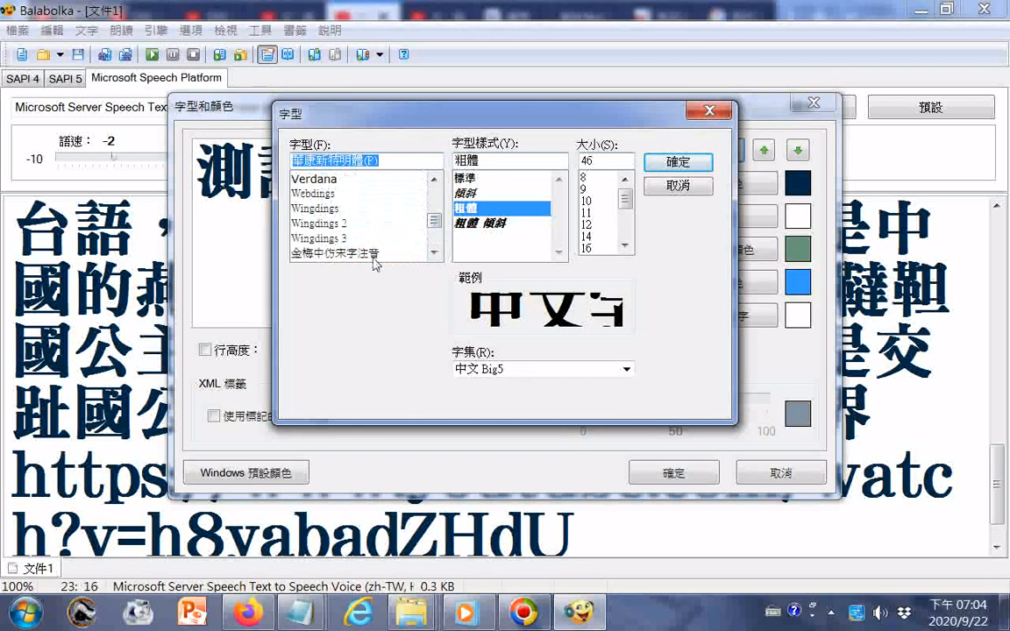
{"action": "left_click", "coordinate": [334, 252]}
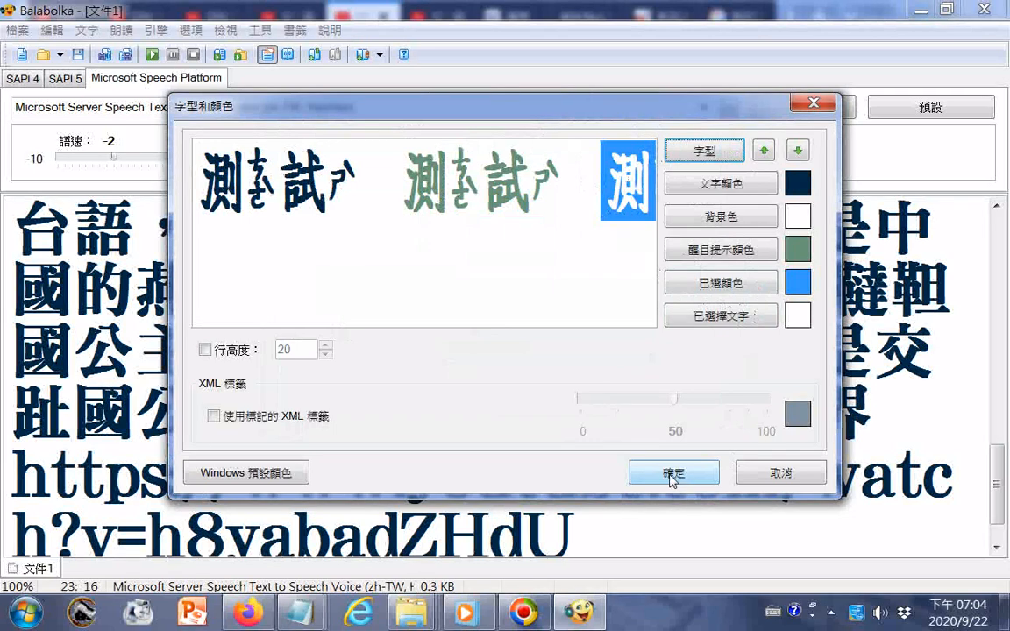
{"action": "left_click", "coordinate": [797, 216]}
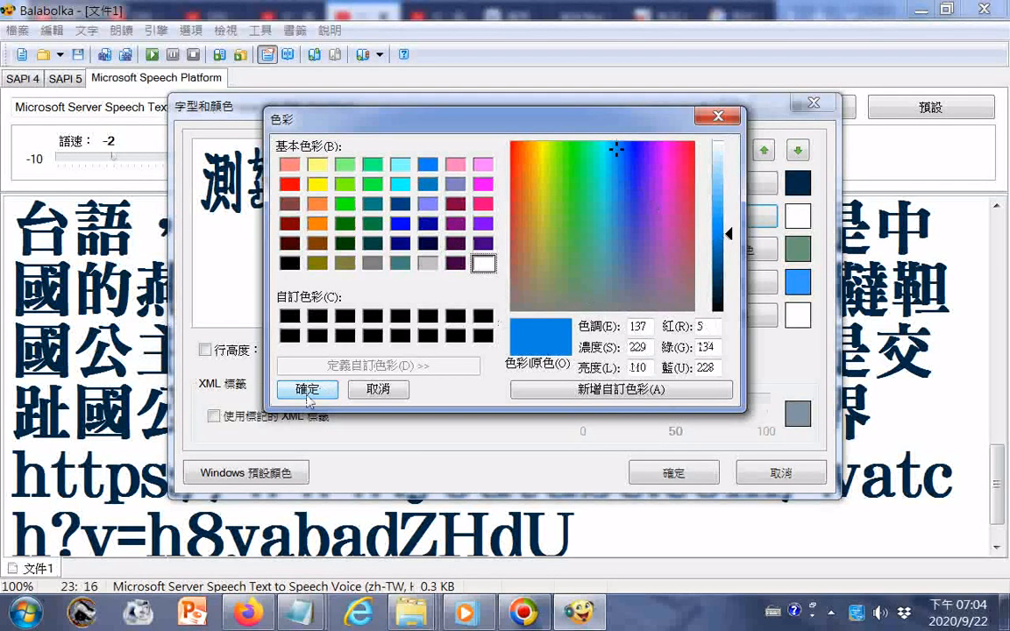
Set the document background to yellow and confirm both colour and 字型和顏色 dialogs
{"action": "left_click", "coordinate": [307, 389]}
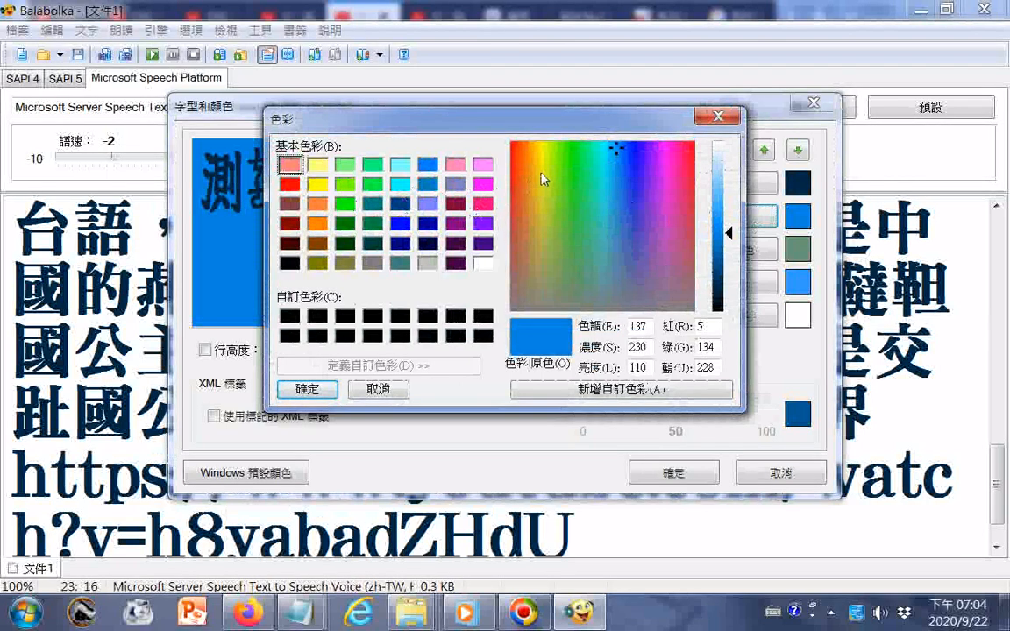
{"action": "left_click", "coordinate": [544, 172]}
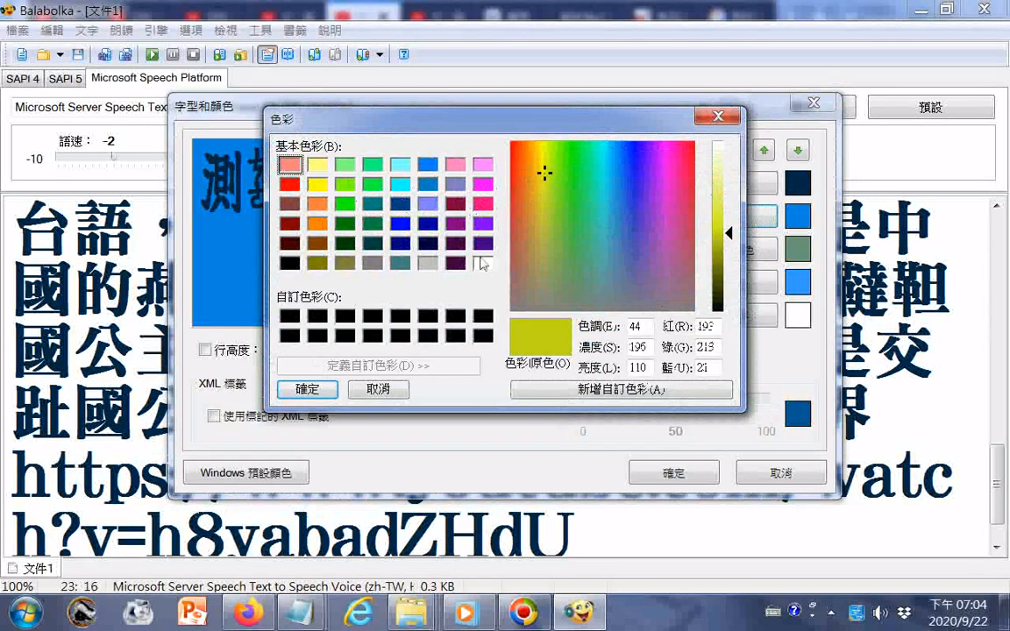
{"action": "left_click", "coordinate": [307, 389]}
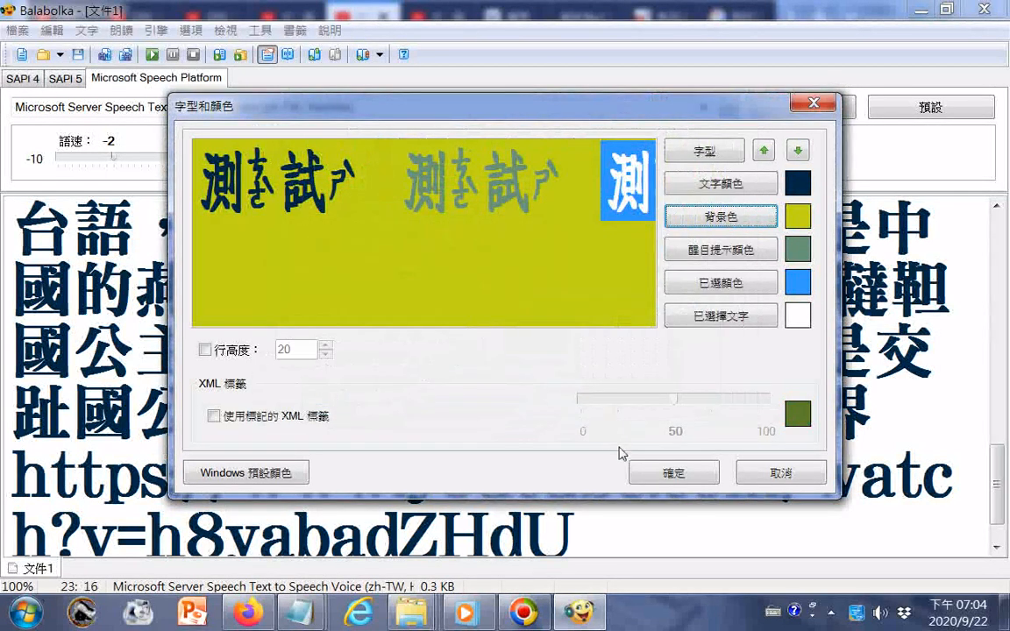
{"action": "left_click", "coordinate": [672, 472]}
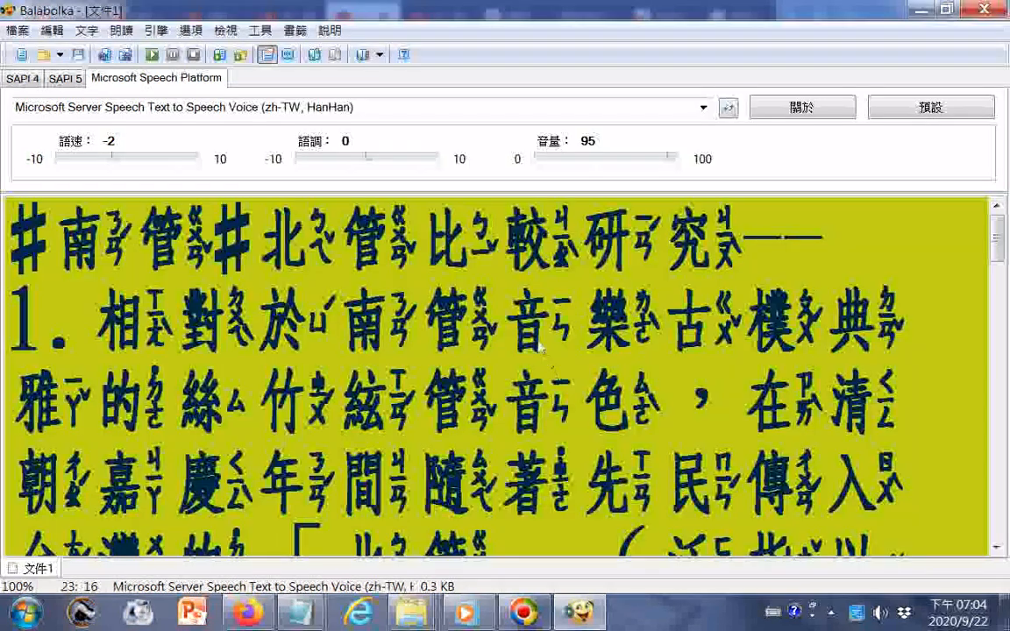
{"action": "mouse_move", "coordinate": [740, 298]}
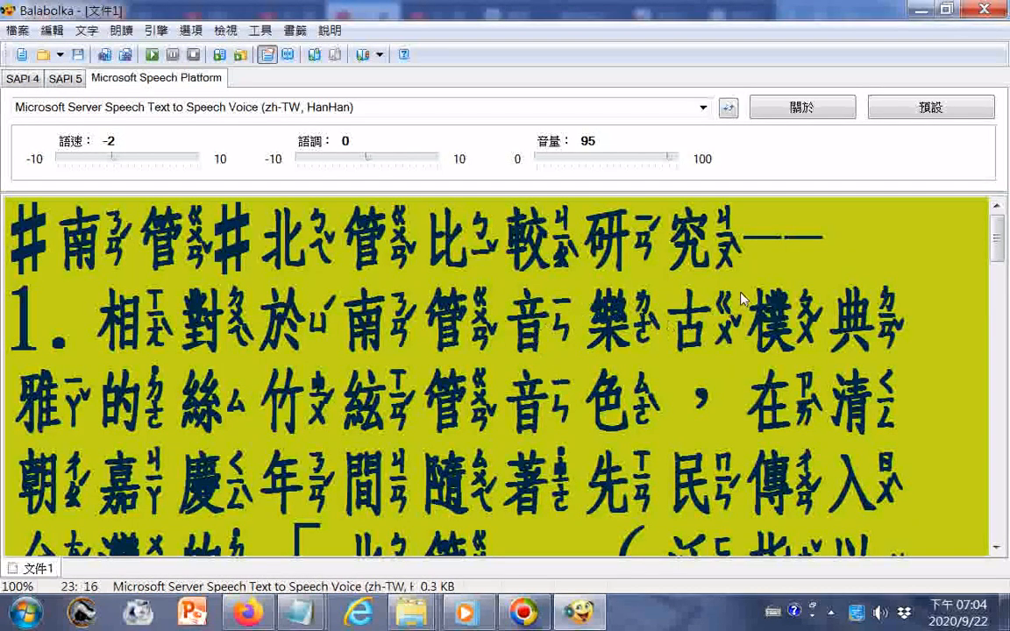
{"action": "mouse_move", "coordinate": [737, 259]}
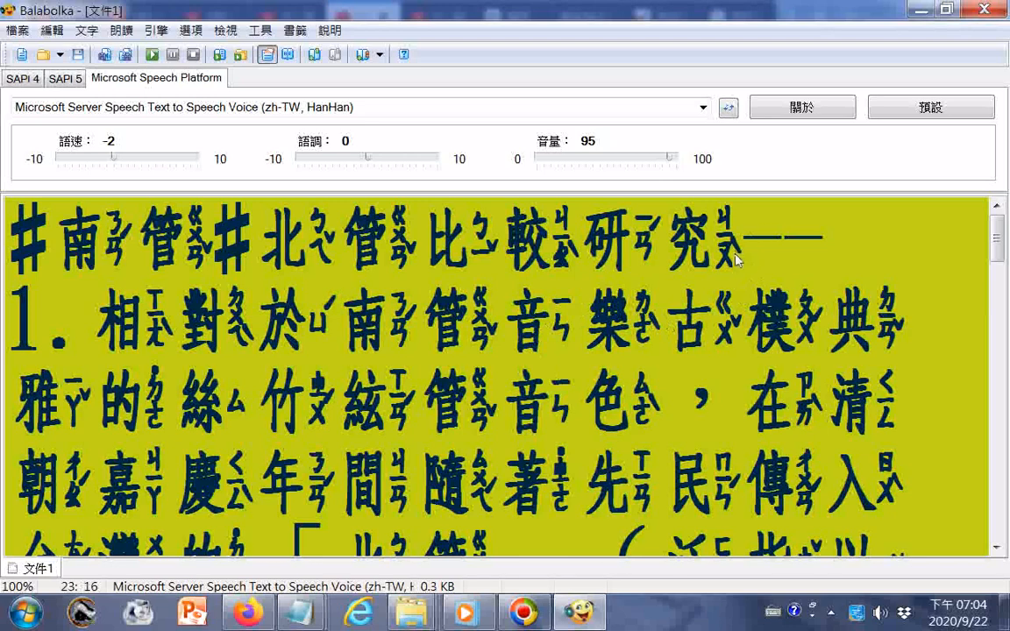
{"action": "mouse_move", "coordinate": [728, 107]}
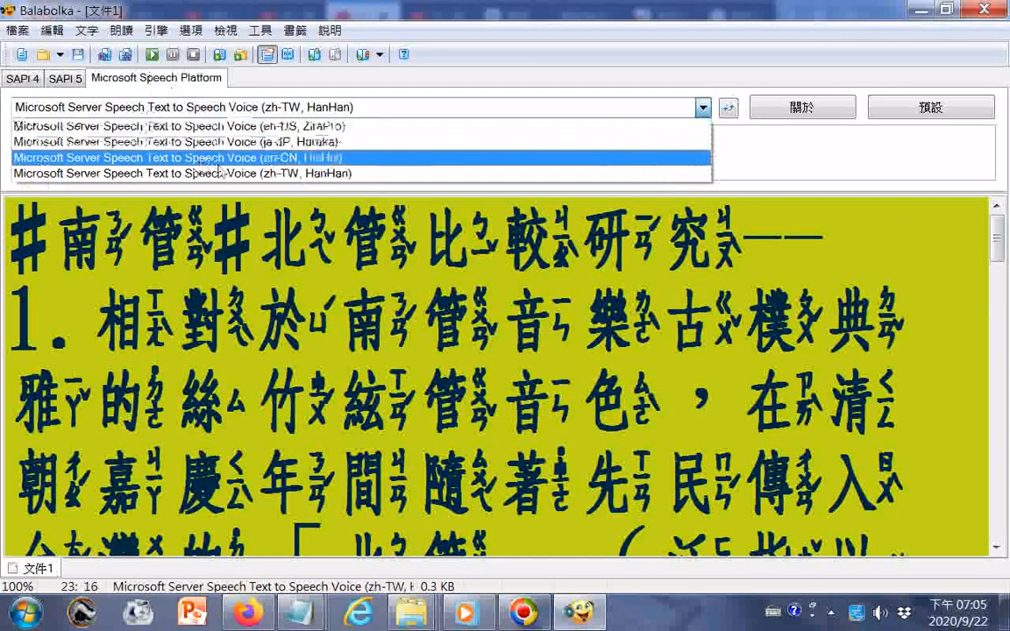
Pick the zh-TW HanHan voice to read the Zhuyin document aloud
{"action": "left_click", "coordinate": [182, 173]}
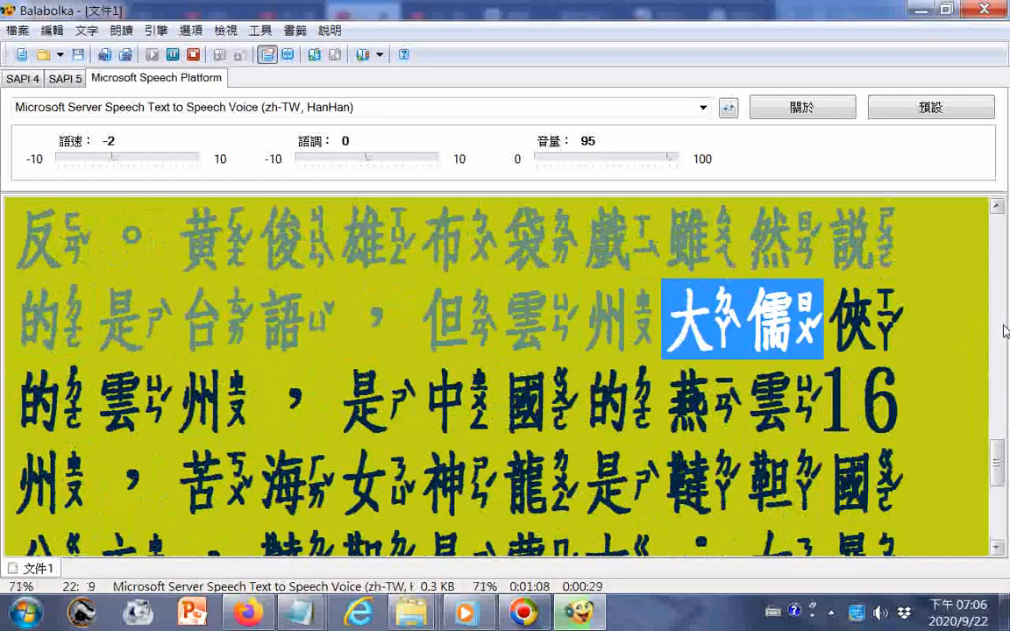
Scroll the document while the read-aloud finishes
{"action": "scroll", "scroll_direction": "down", "scroll_amount": 3}
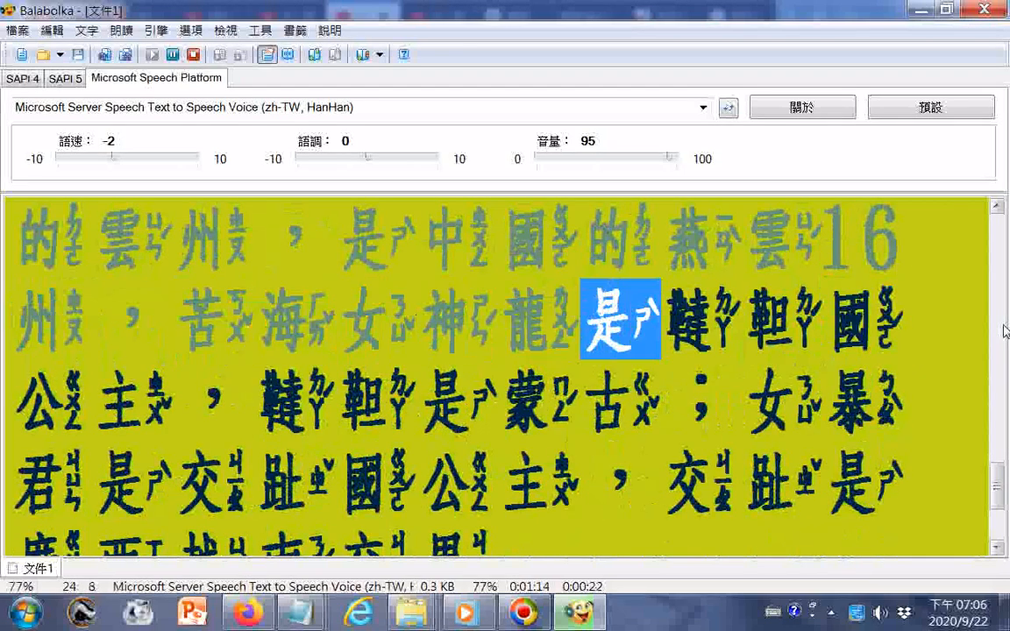
{"action": "scroll", "scroll_direction": "down", "scroll_amount": 3}
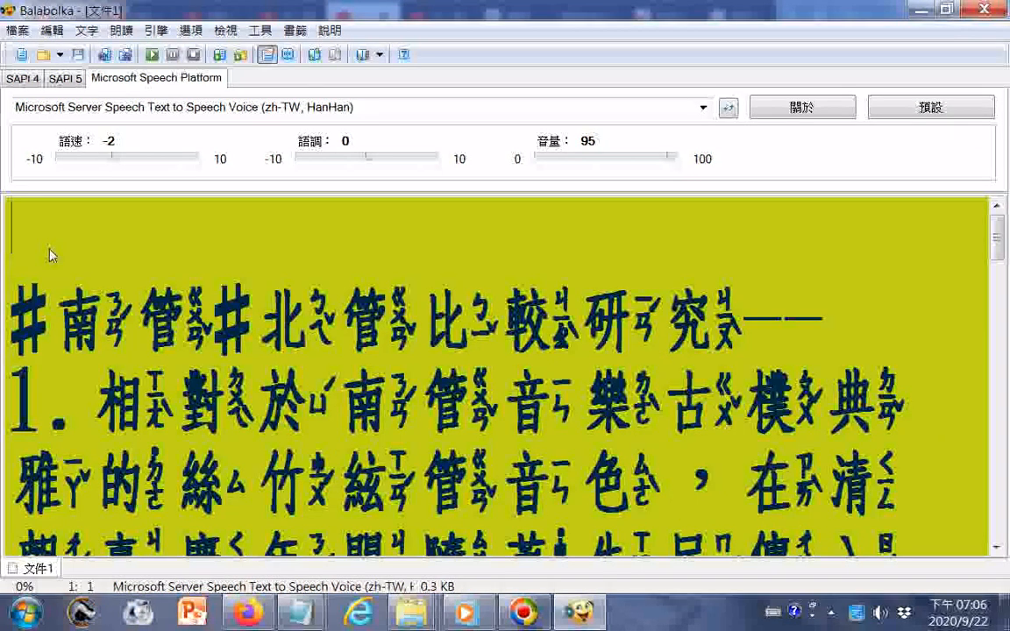
Reopen 字型和顏色 from the 檢視 menu
{"action": "scroll", "scroll_direction": "down", "scroll_amount": 3}
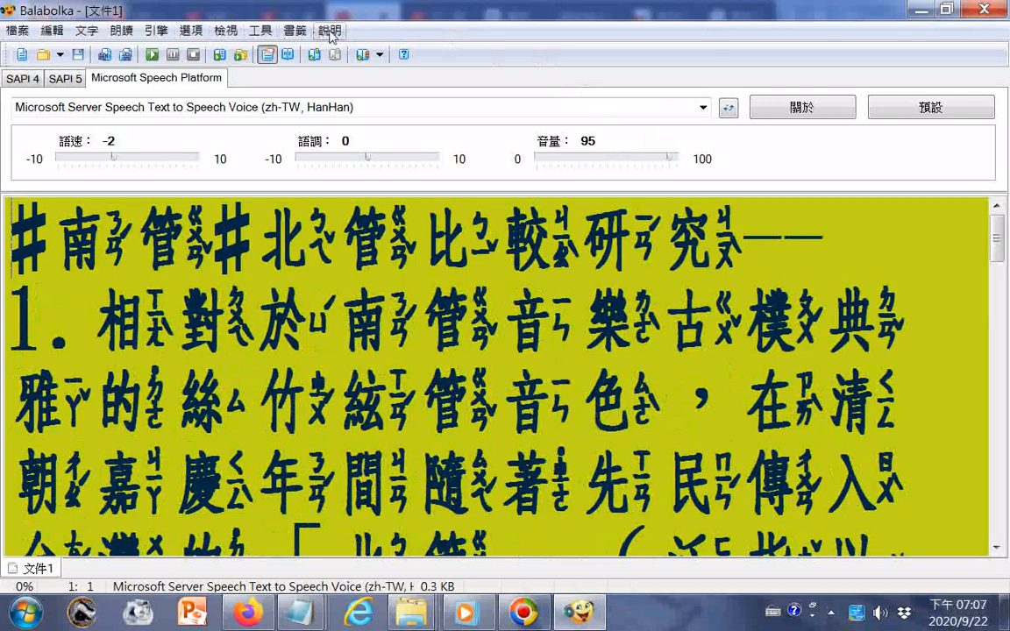
{"action": "left_click", "coordinate": [260, 31]}
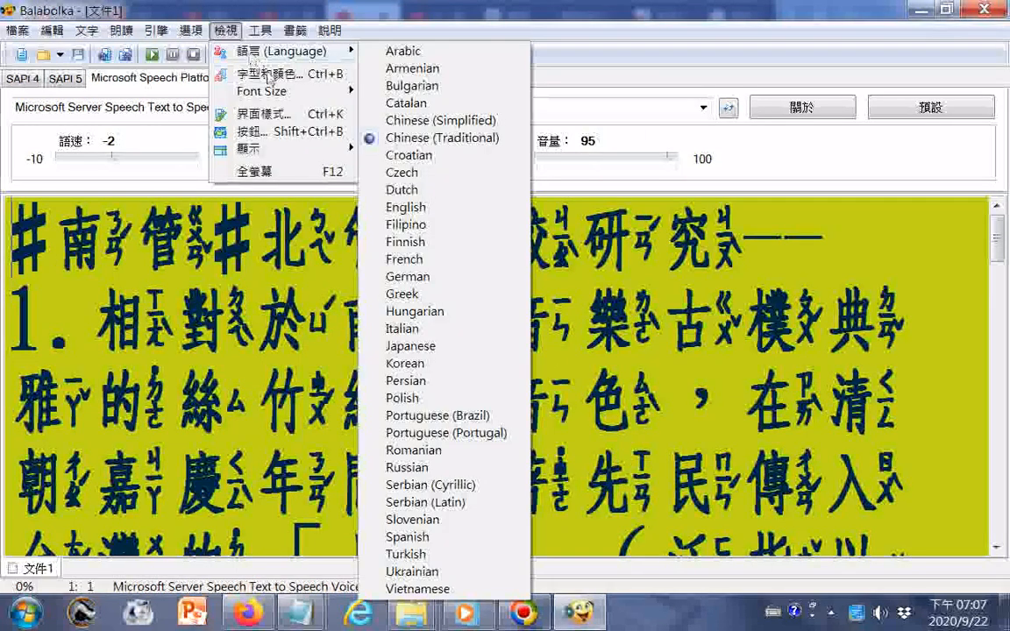
{"action": "left_click", "coordinate": [269, 74]}
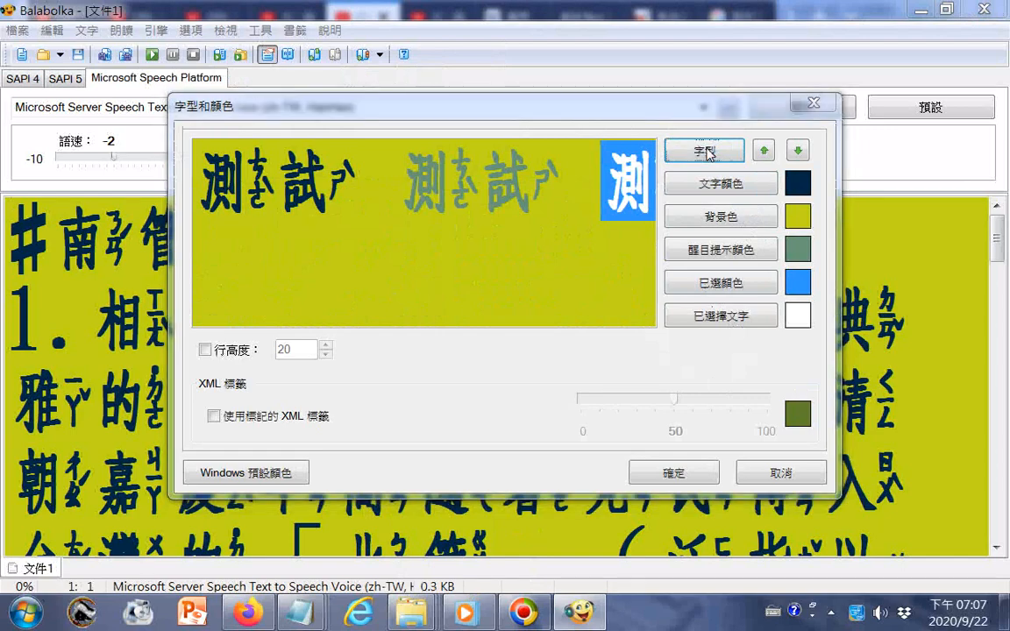
Browse another Zhuyin font in the 字型 dialog without applying it
{"action": "left_click", "coordinate": [703, 150]}
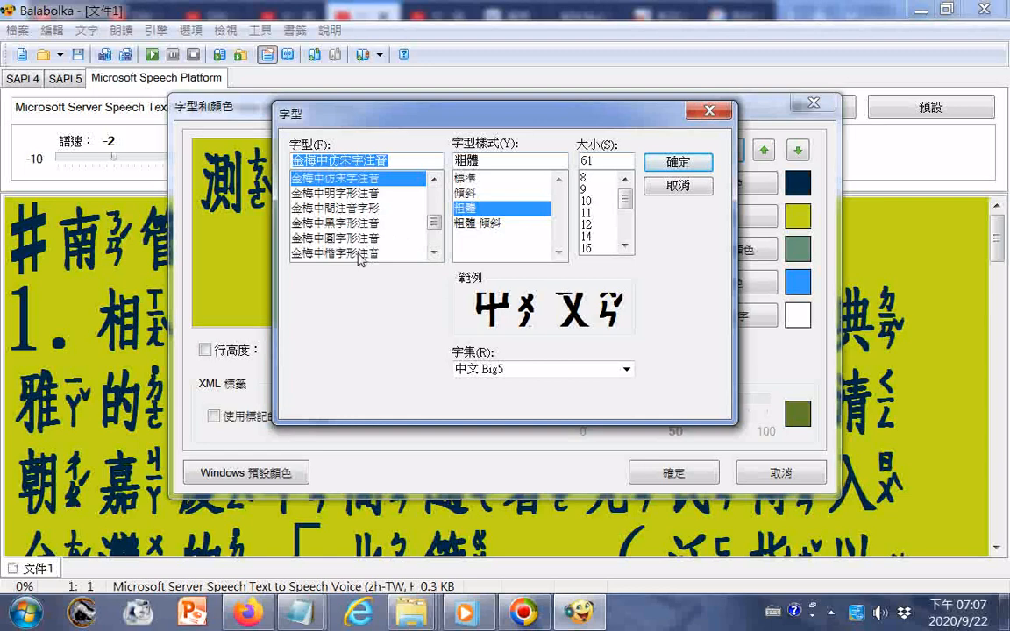
{"action": "left_click", "coordinate": [678, 162]}
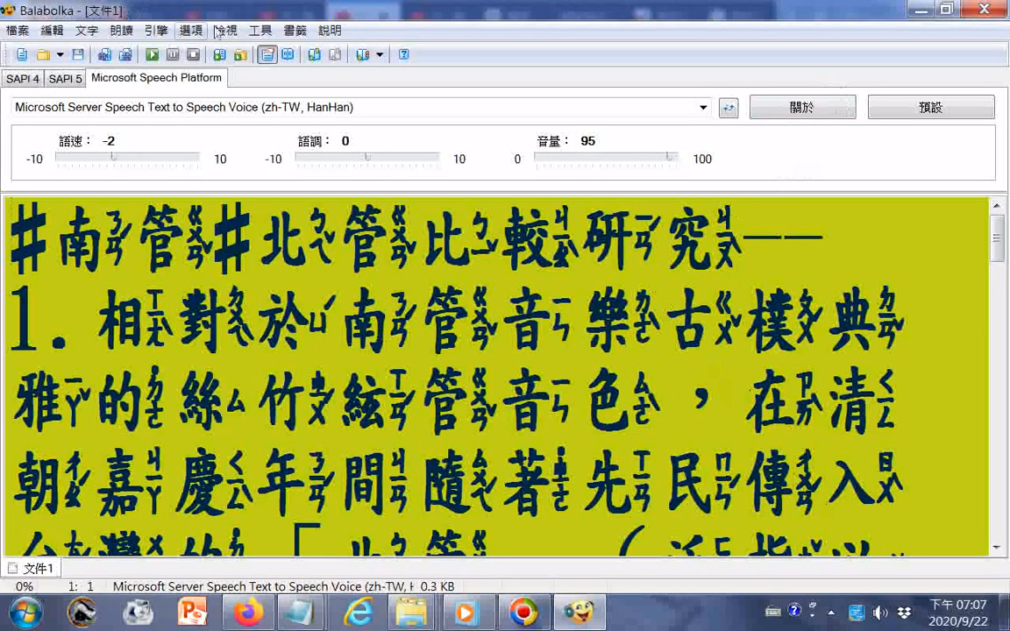
Switch the document font to the 金梅中楷字形注音 Zhuyin typeface
{"action": "left_click", "coordinate": [225, 30]}
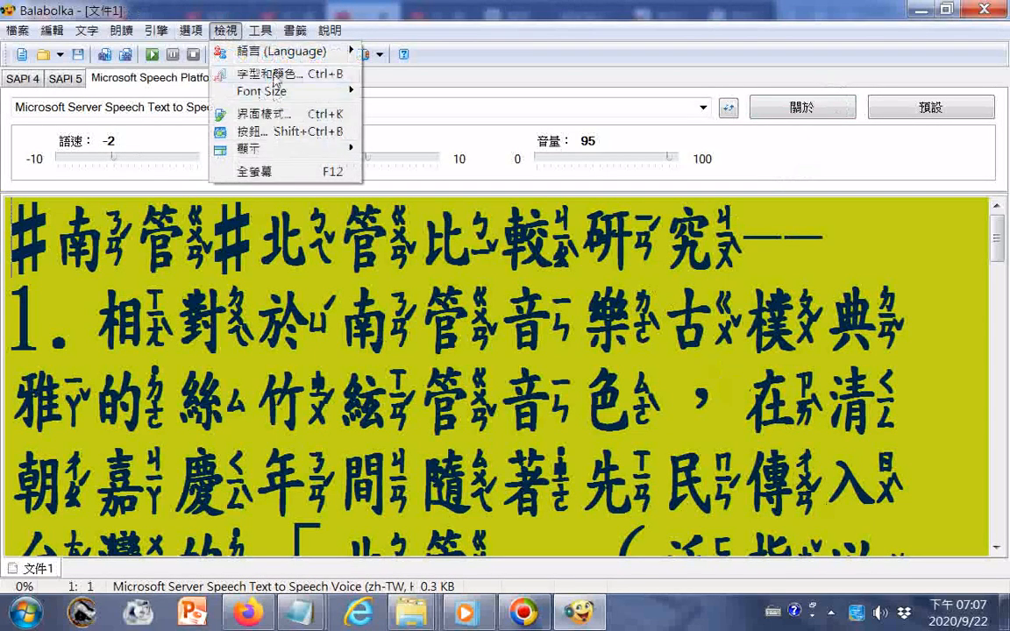
{"action": "left_click", "coordinate": [282, 51]}
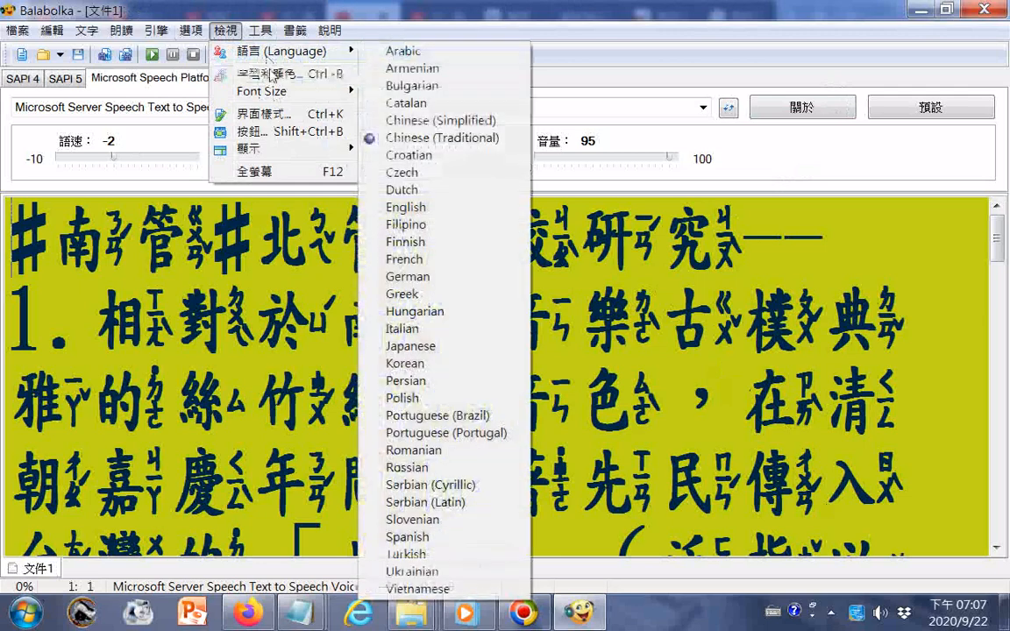
{"action": "left_click", "coordinate": [267, 74]}
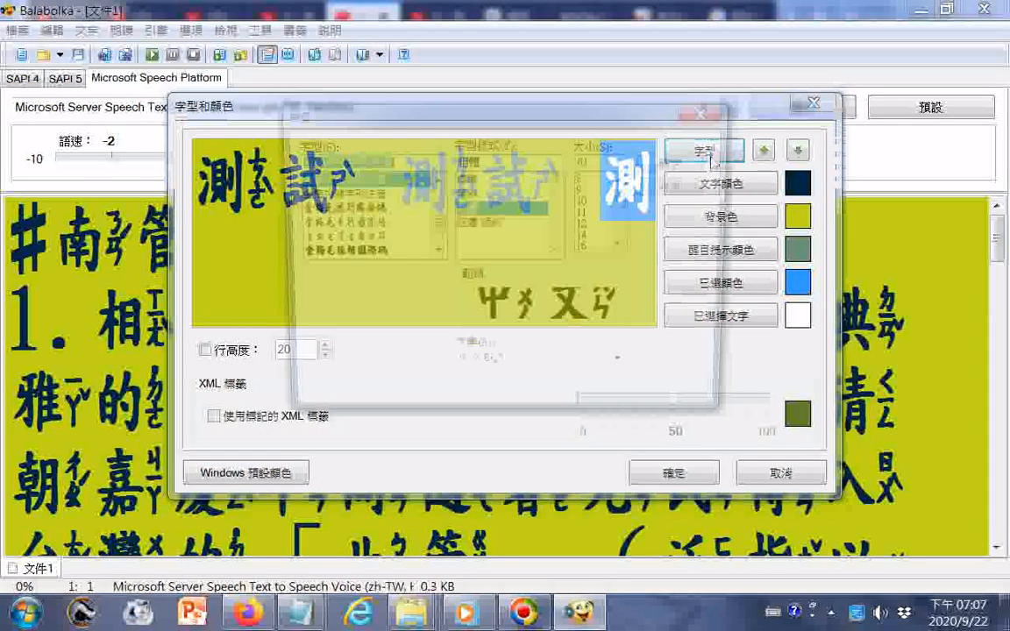
{"action": "left_click", "coordinate": [705, 150]}
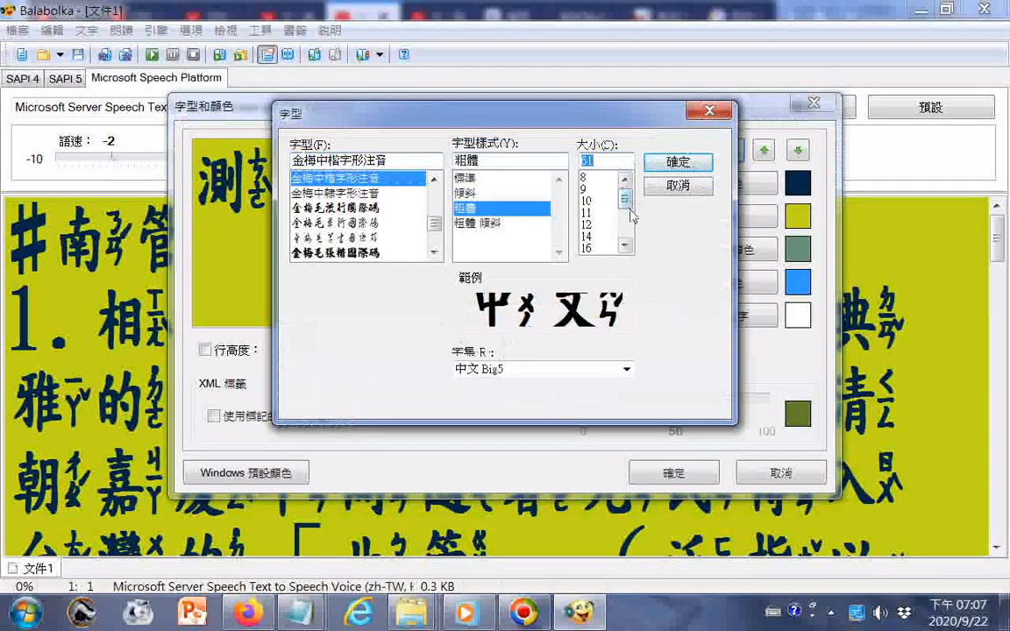
{"action": "left_click", "coordinate": [676, 163]}
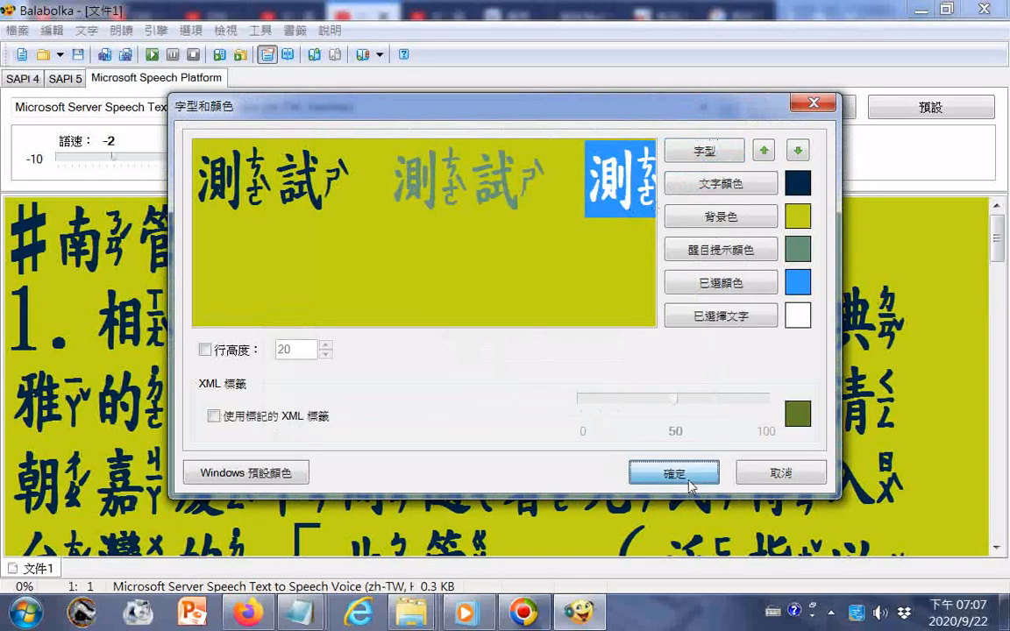
{"action": "left_click", "coordinate": [674, 473]}
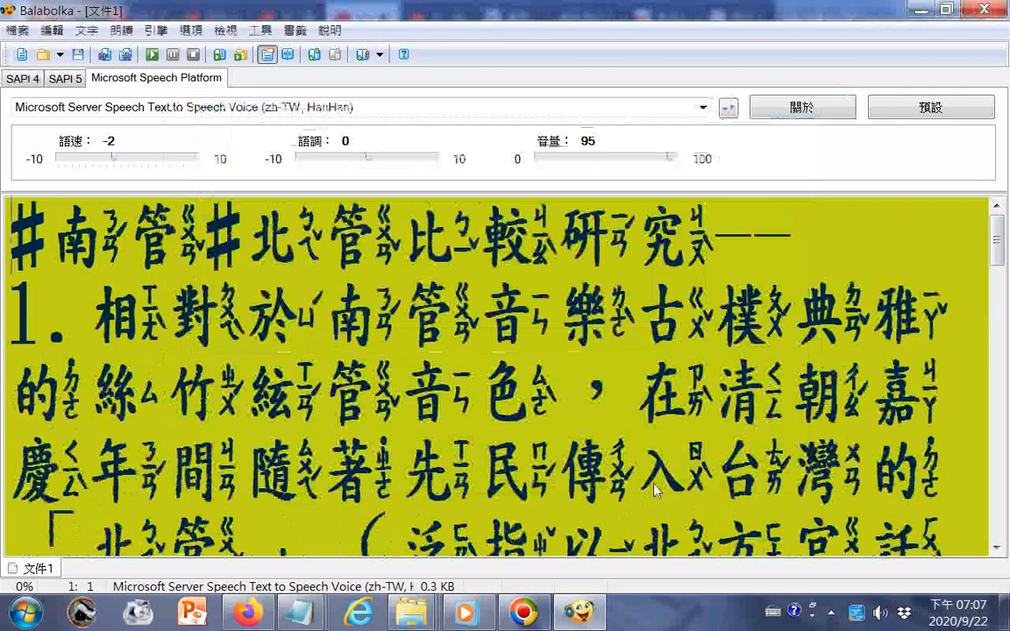
Reduce the Zhuyin document font size from 61 to 56
{"action": "left_click", "coordinate": [225, 30]}
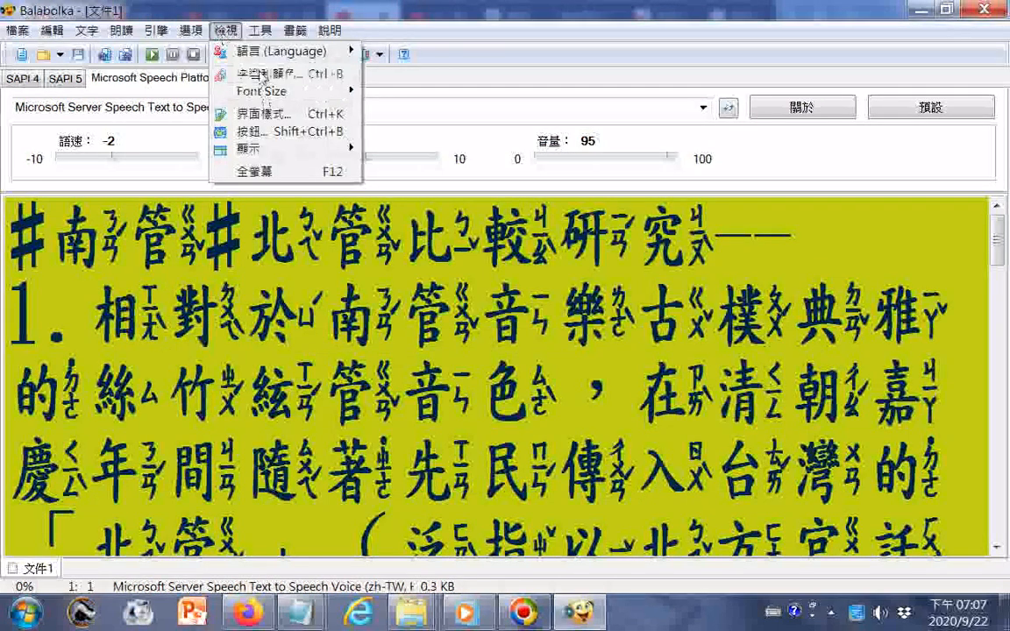
{"action": "left_click", "coordinate": [254, 74]}
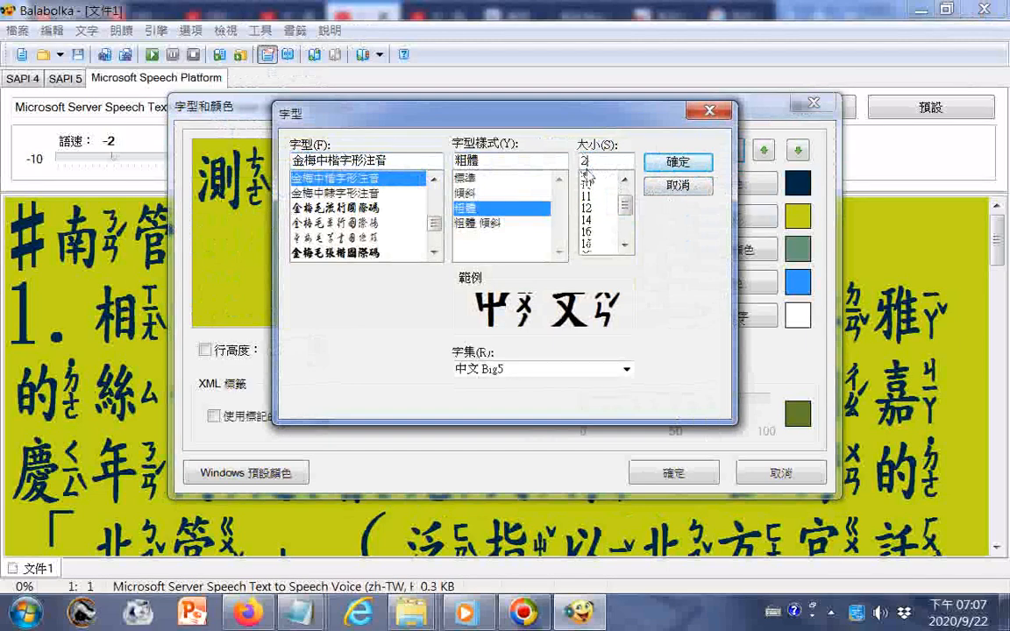
{"action": "left_click", "coordinate": [585, 200]}
{"action": "type", "text": "56"}
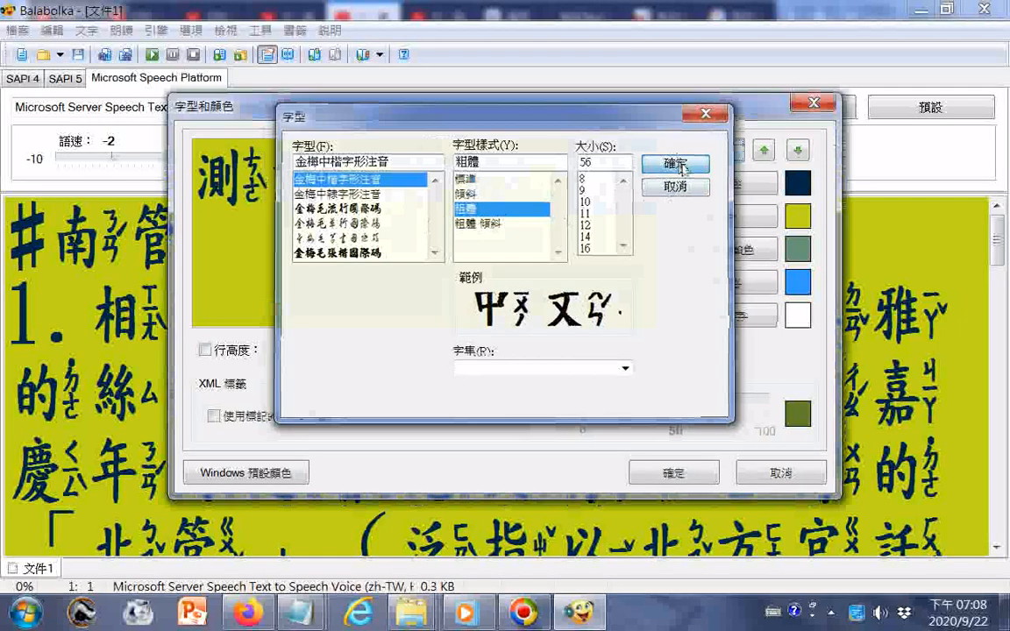
{"action": "left_click", "coordinate": [675, 164]}
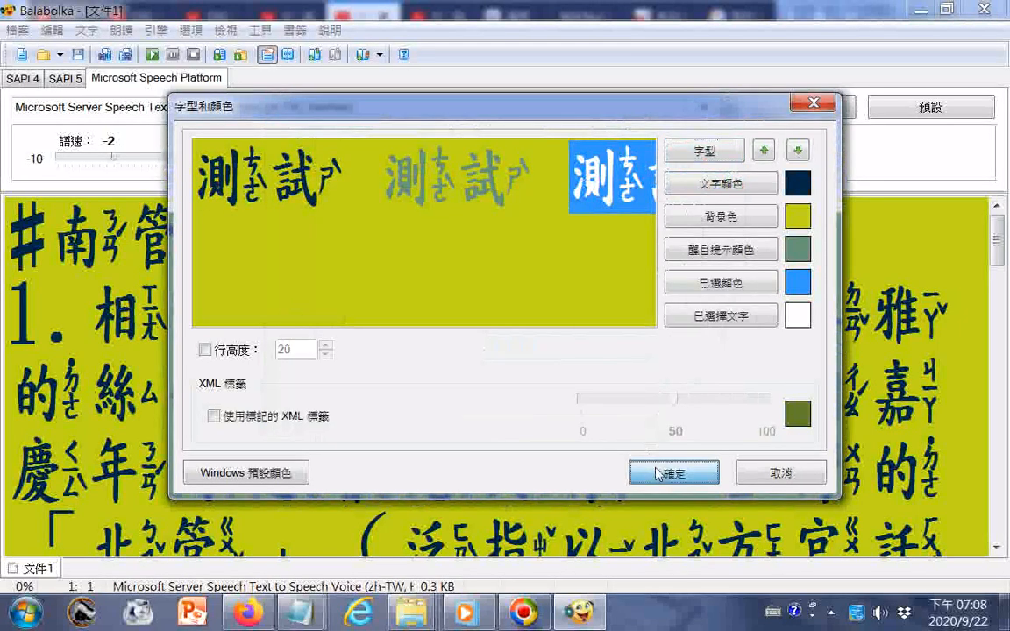
{"action": "left_click", "coordinate": [673, 473]}
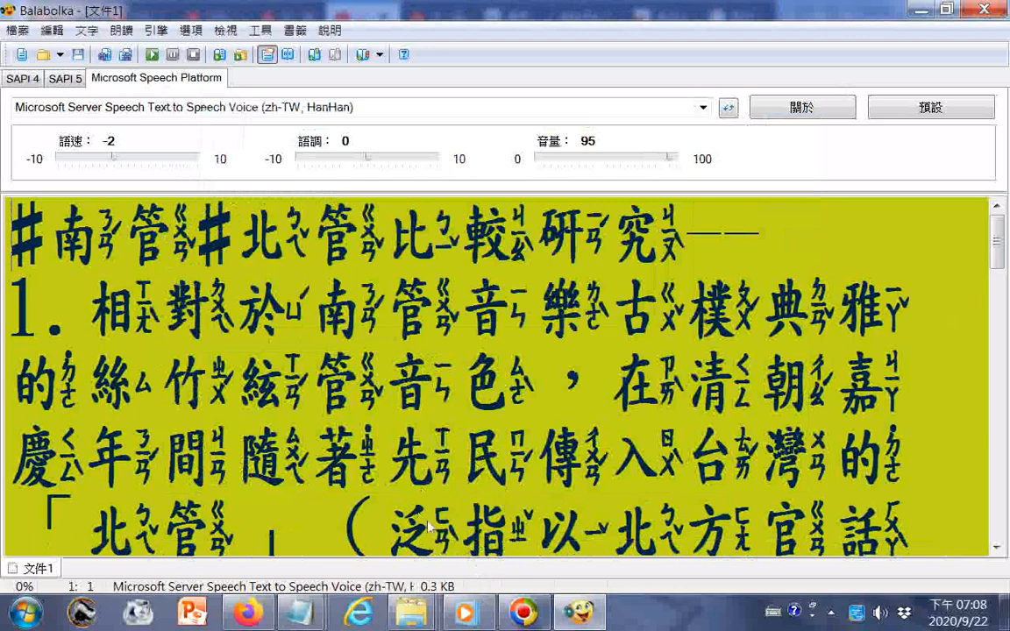
Scroll down to the closing passage about 雲州大儒俠 and 交趾
{"action": "scroll", "scroll_direction": "down", "scroll_amount": 3}
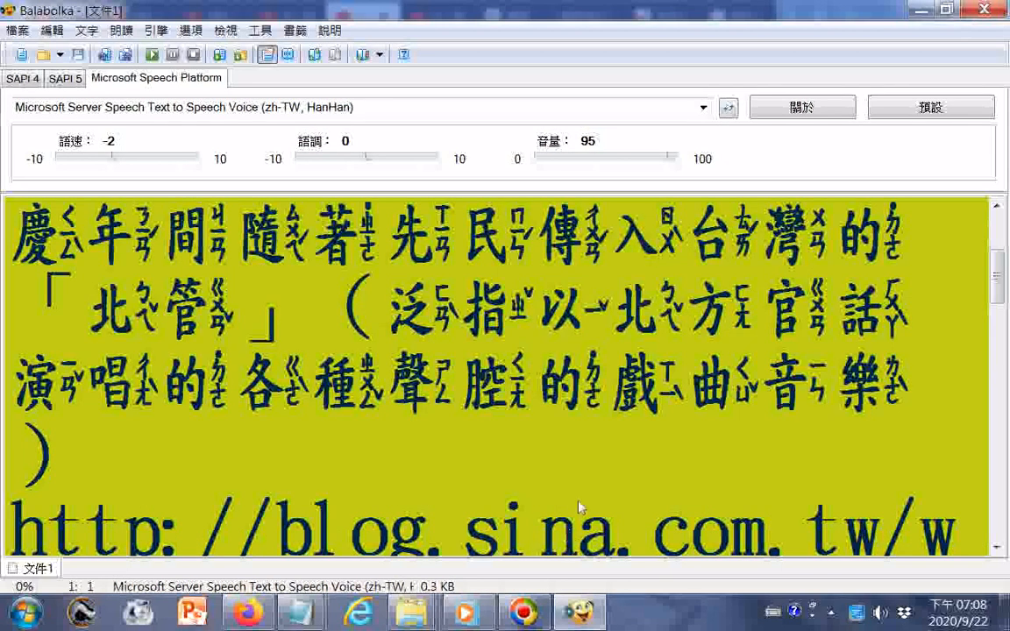
{"action": "mouse_move", "coordinate": [517, 534]}
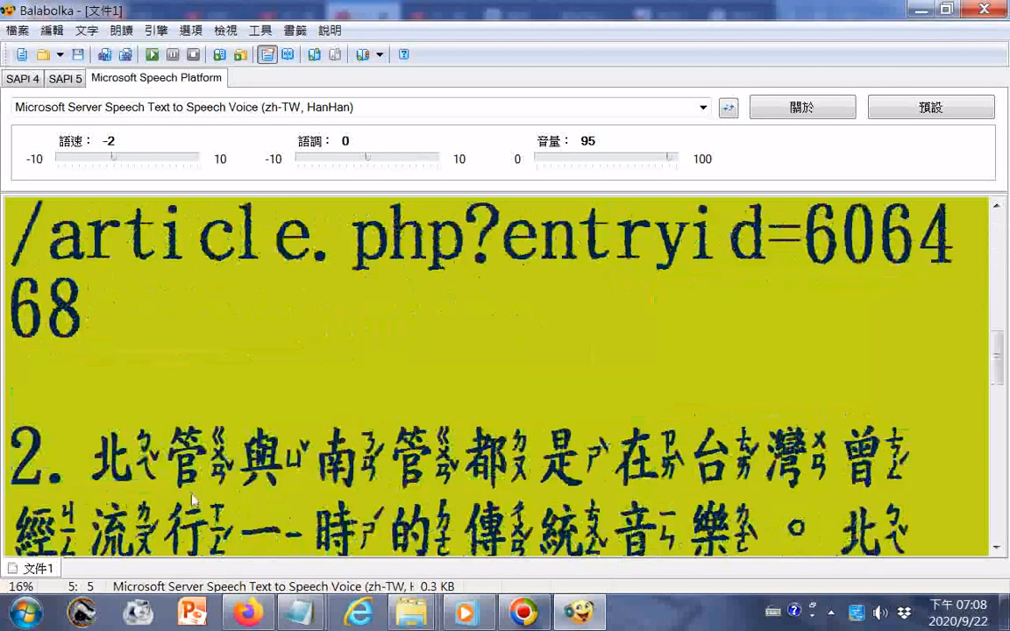
{"action": "scroll", "scroll_direction": "down", "scroll_amount": 3}
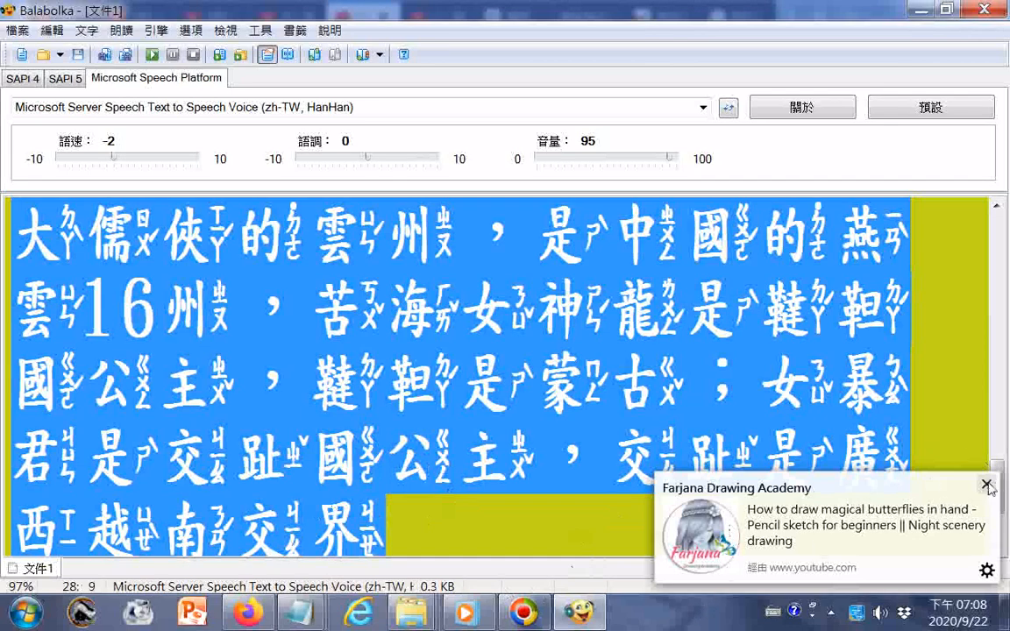
Dismiss the YouTube notification and scroll through the text to the opening 北管 lines
{"action": "left_click", "coordinate": [985, 485]}
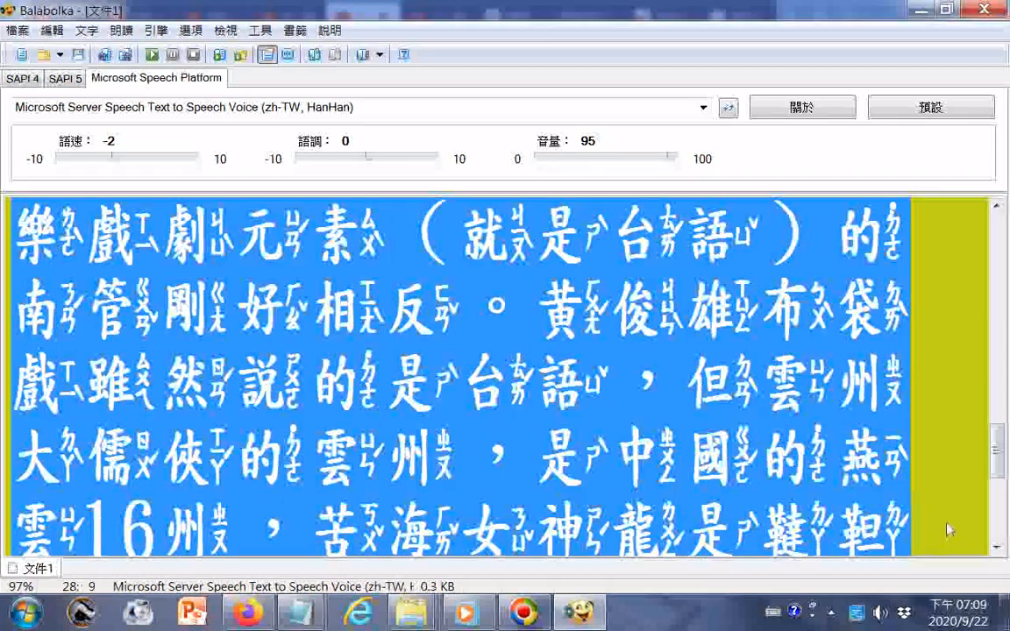
{"action": "scroll", "scroll_direction": "down", "scroll_amount": 3}
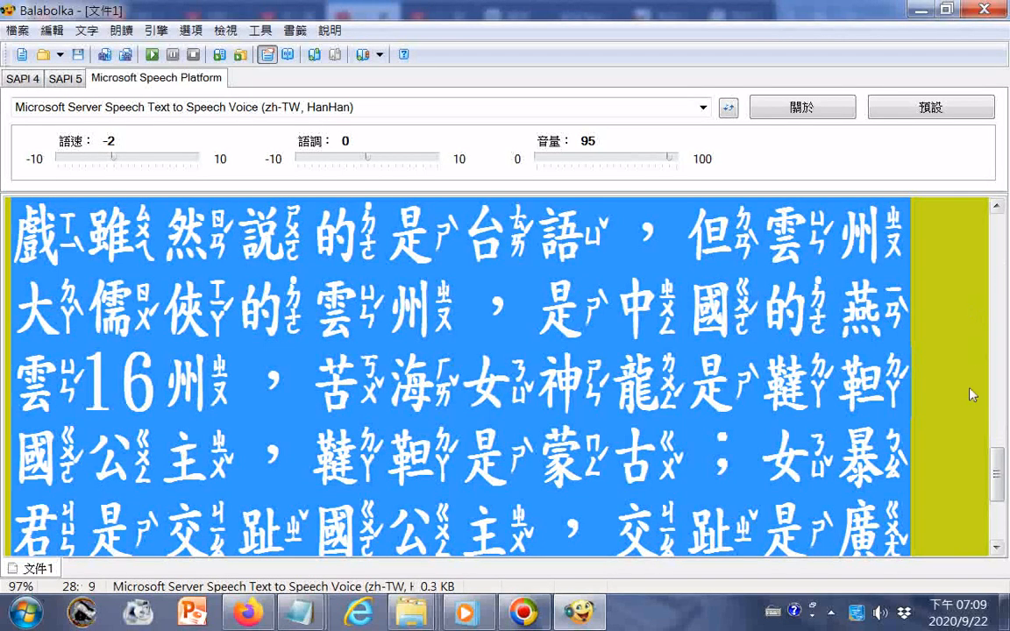
{"action": "mouse_move", "coordinate": [934, 456]}
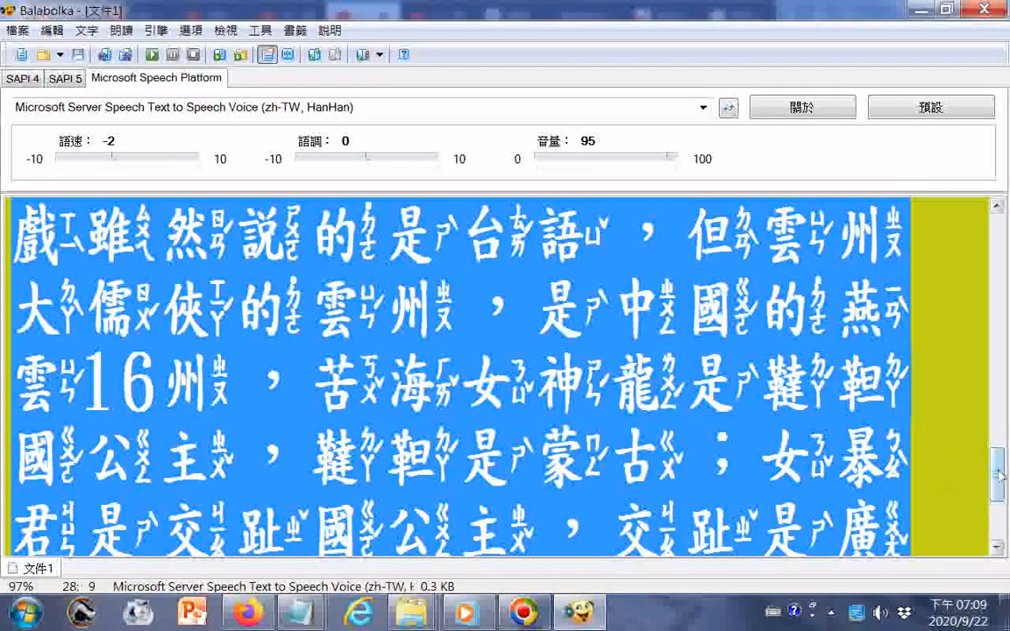
{"action": "scroll", "scroll_direction": "down", "scroll_amount": 3}
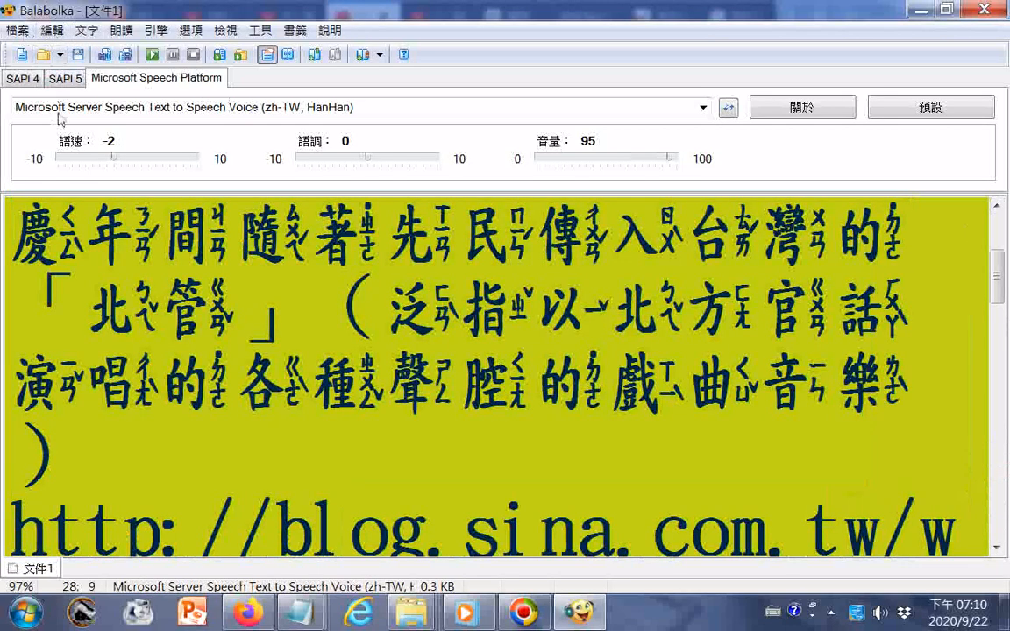
Choose Ekho Ngangien from the SAPI 5 voice list
{"action": "left_click", "coordinate": [64, 78]}
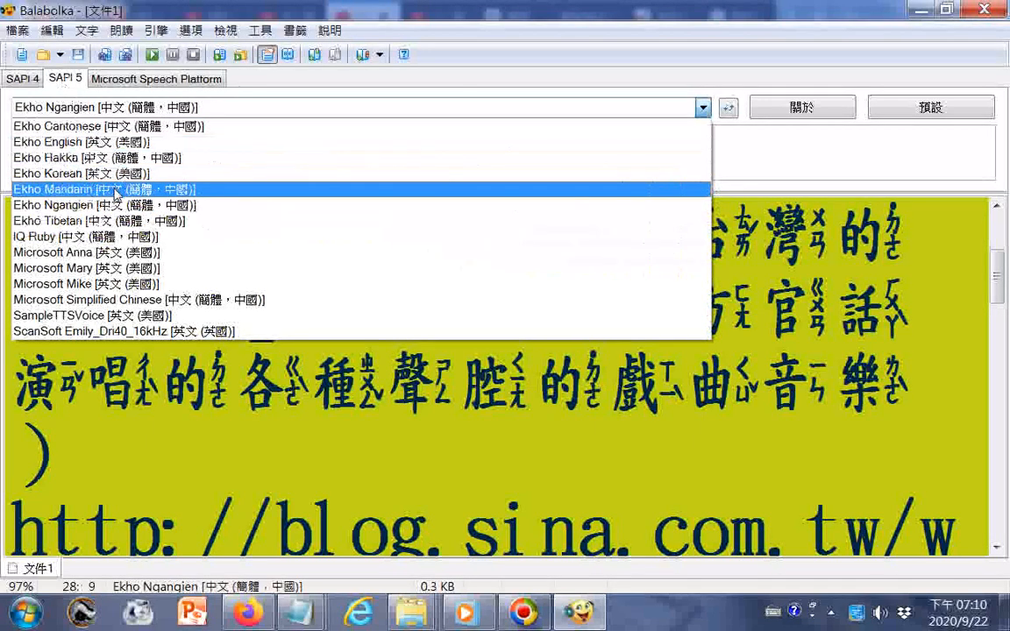
{"action": "mouse_move", "coordinate": [109, 125]}
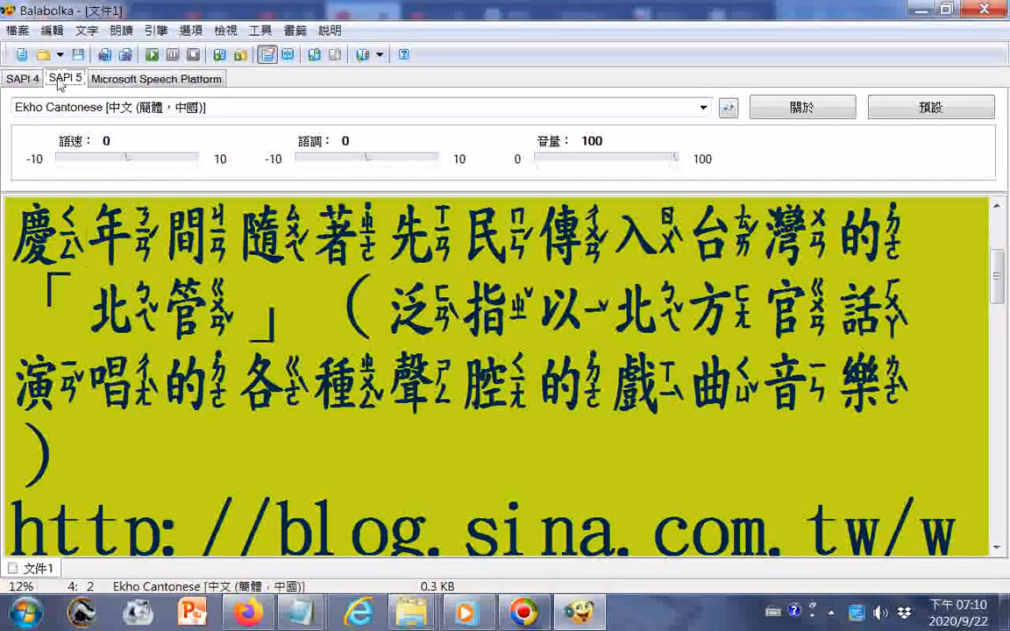
{"action": "left_click", "coordinate": [702, 107]}
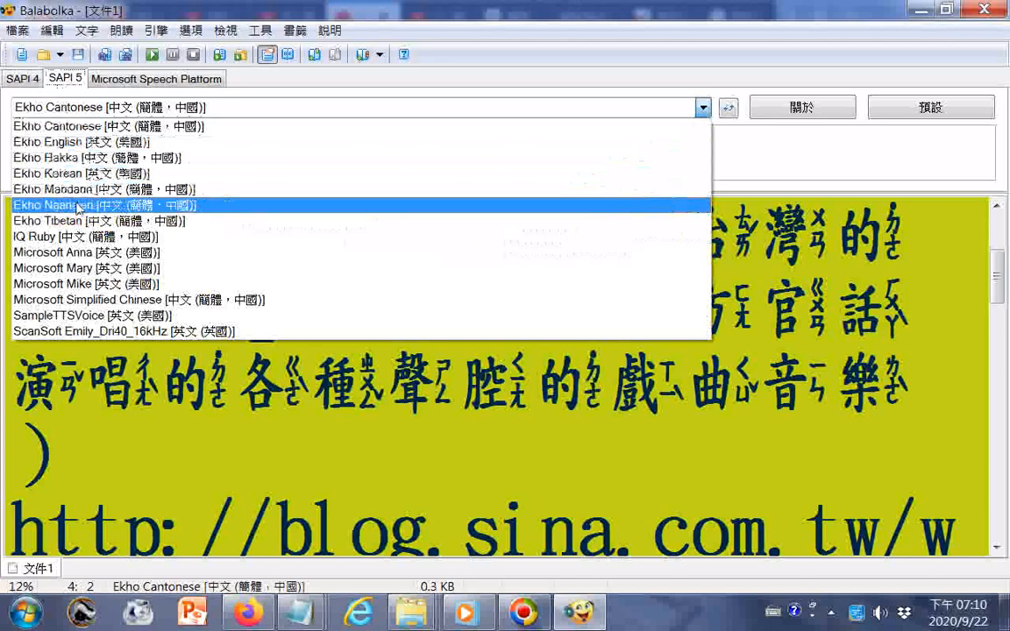
{"action": "left_click", "coordinate": [104, 204]}
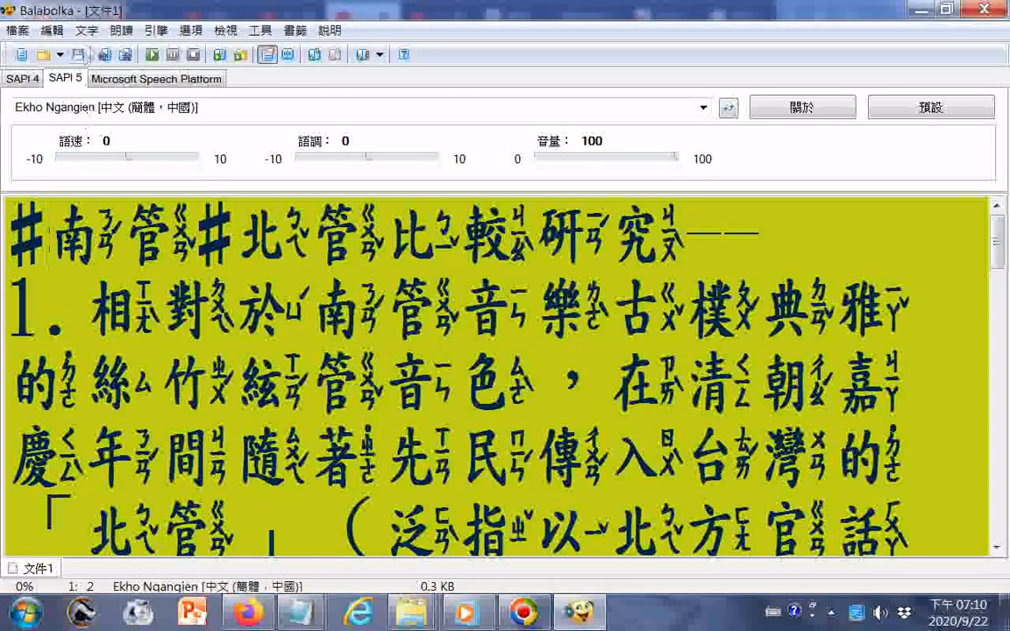
Read the 南管北管 heading and first words of item 1 aloud, then stop
{"action": "left_click", "coordinate": [121, 31]}
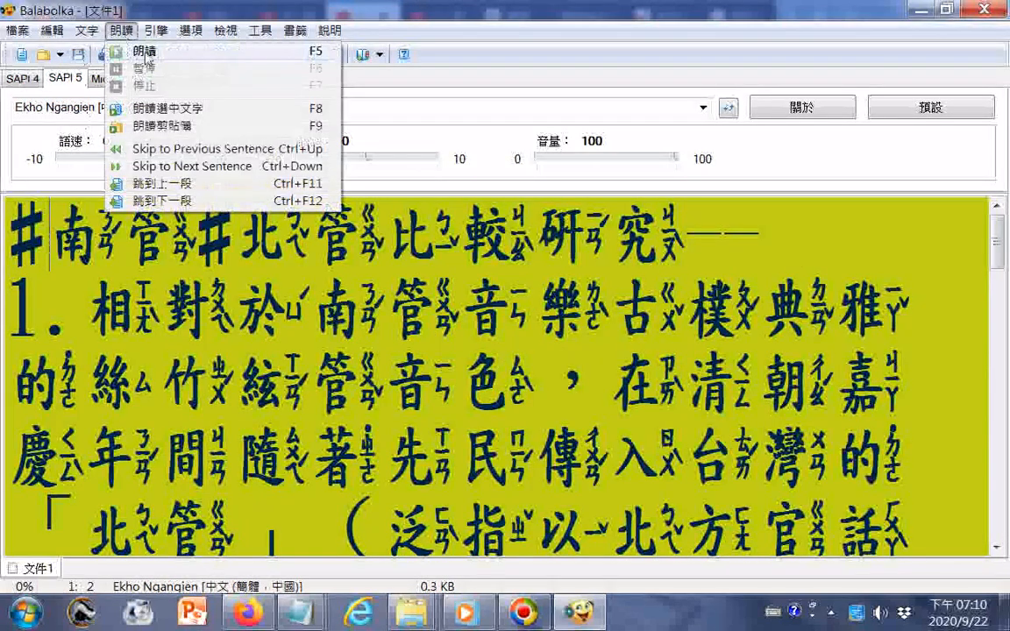
{"action": "left_click", "coordinate": [143, 50]}
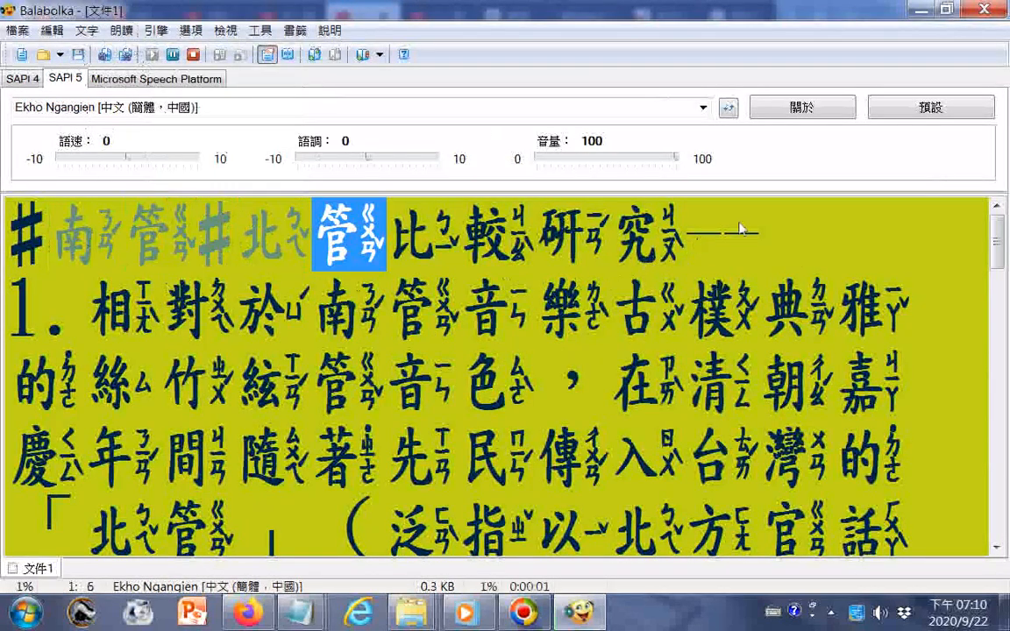
{"action": "left_click", "coordinate": [172, 54]}
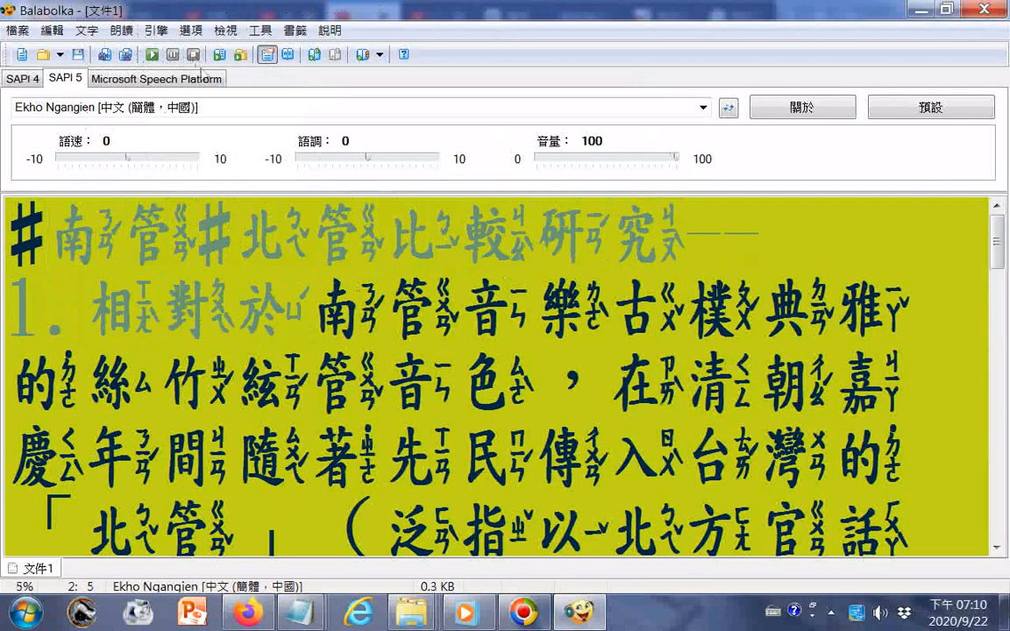
{"action": "left_click", "coordinate": [226, 29]}
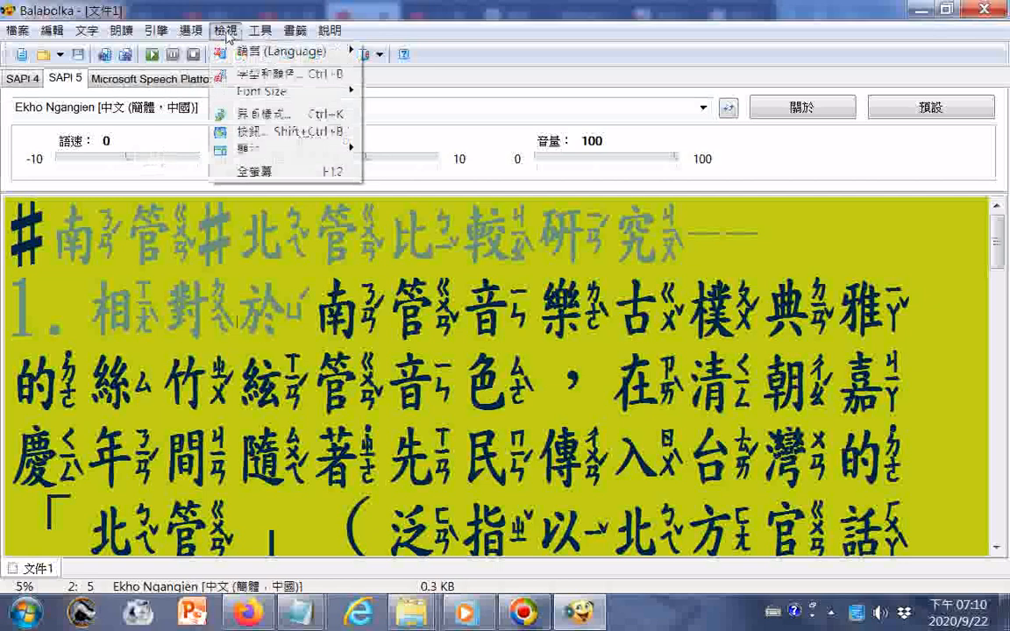
Set the audio output device to 喇叭 (Realtek High Definition Audio)
{"action": "left_click", "coordinate": [191, 30]}
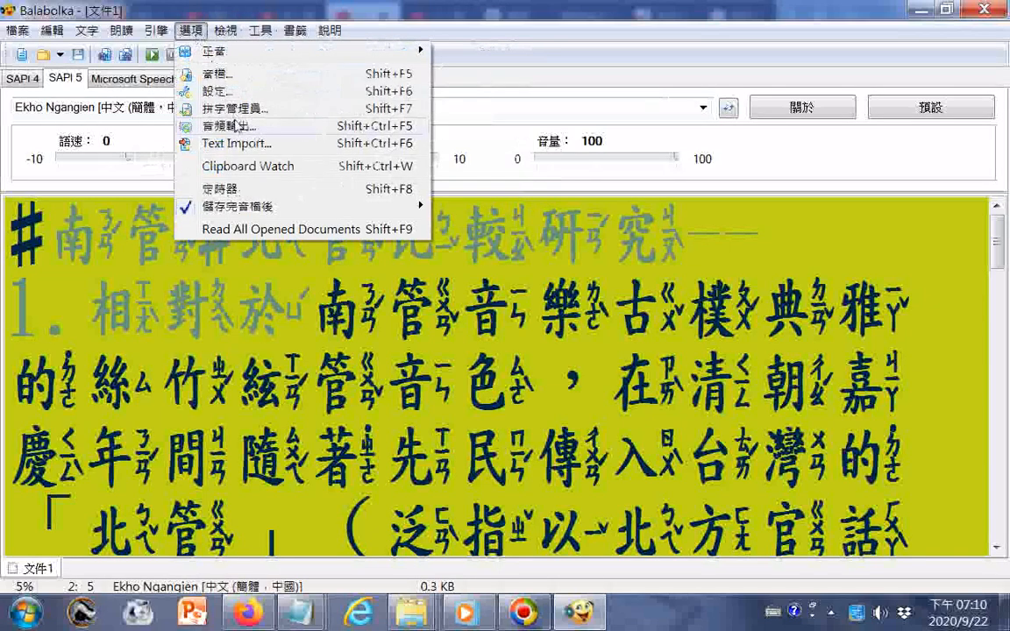
{"action": "left_click", "coordinate": [227, 126]}
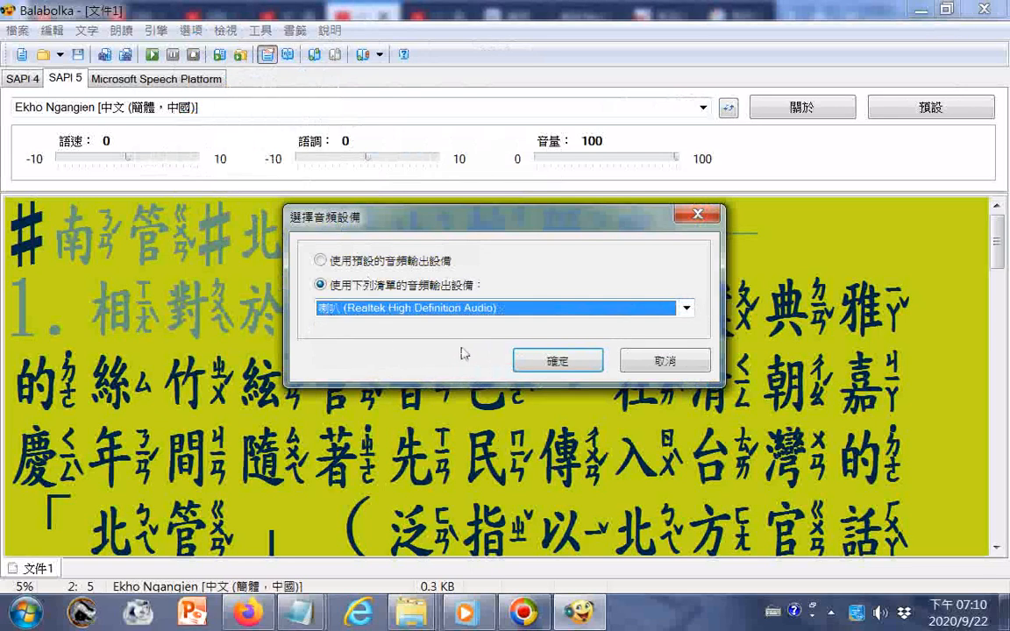
{"action": "left_click", "coordinate": [557, 360]}
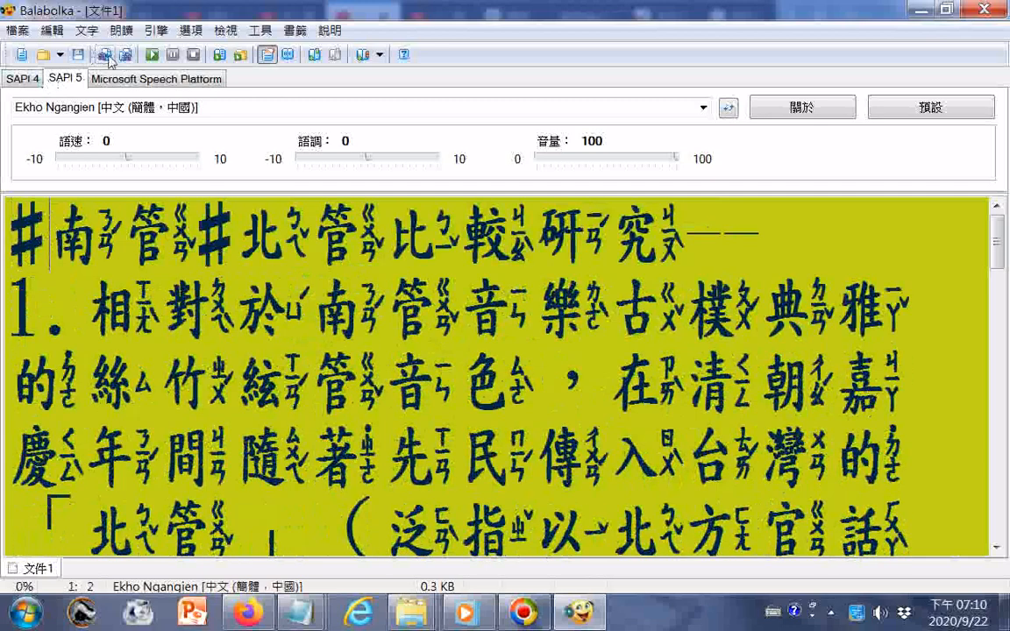
{"action": "left_click", "coordinate": [121, 31]}
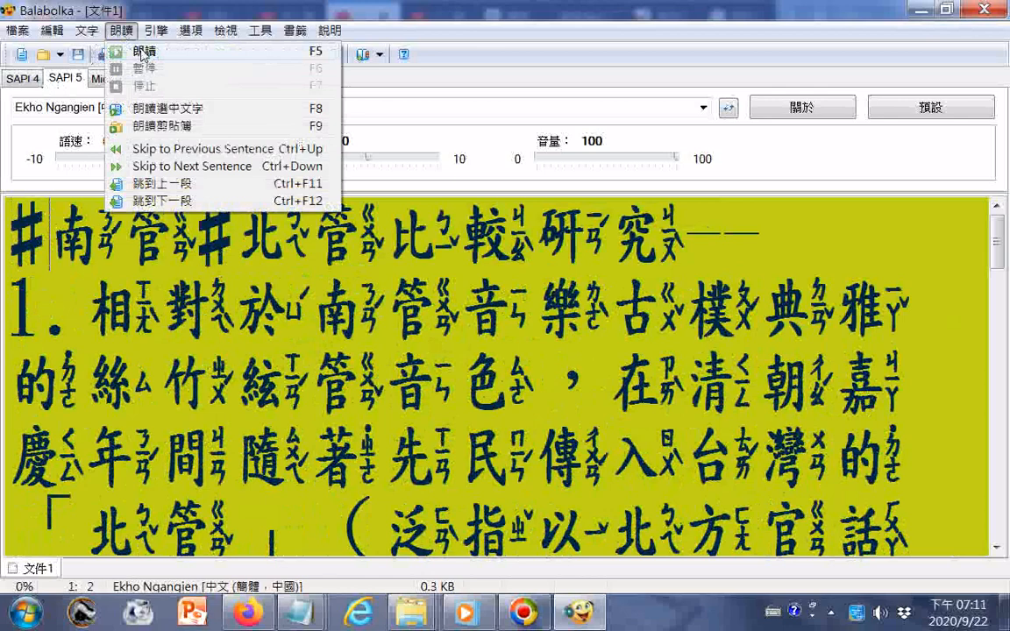
Read the text aloud with Ekho Ngangien as far as the 布袋戲 sentence
{"action": "left_click", "coordinate": [144, 50]}
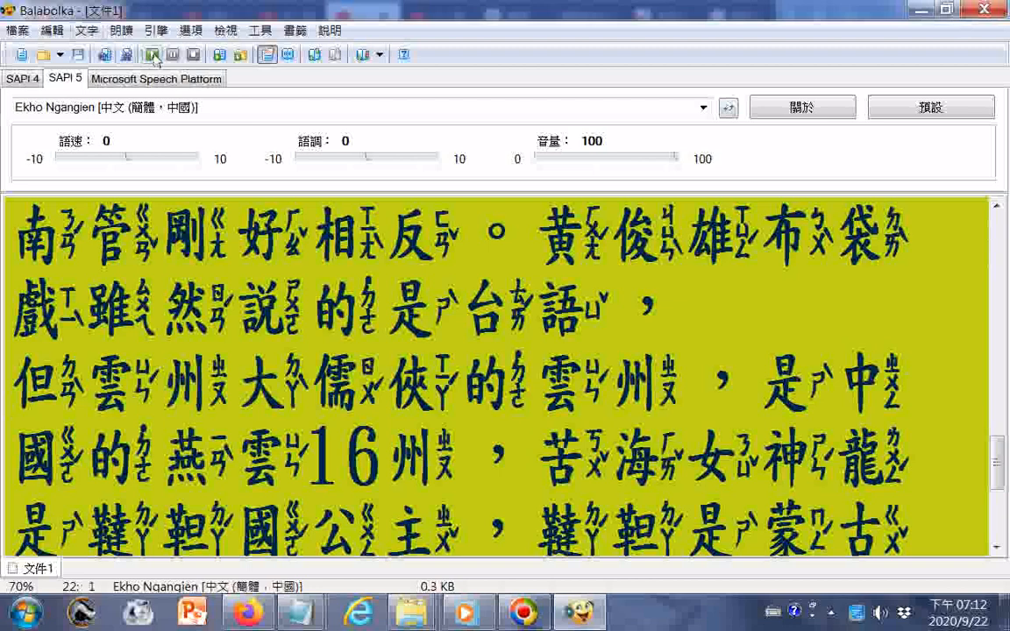
Resume reading from the 但雲州 paragraph through the closing passage
{"action": "left_click", "coordinate": [121, 30]}
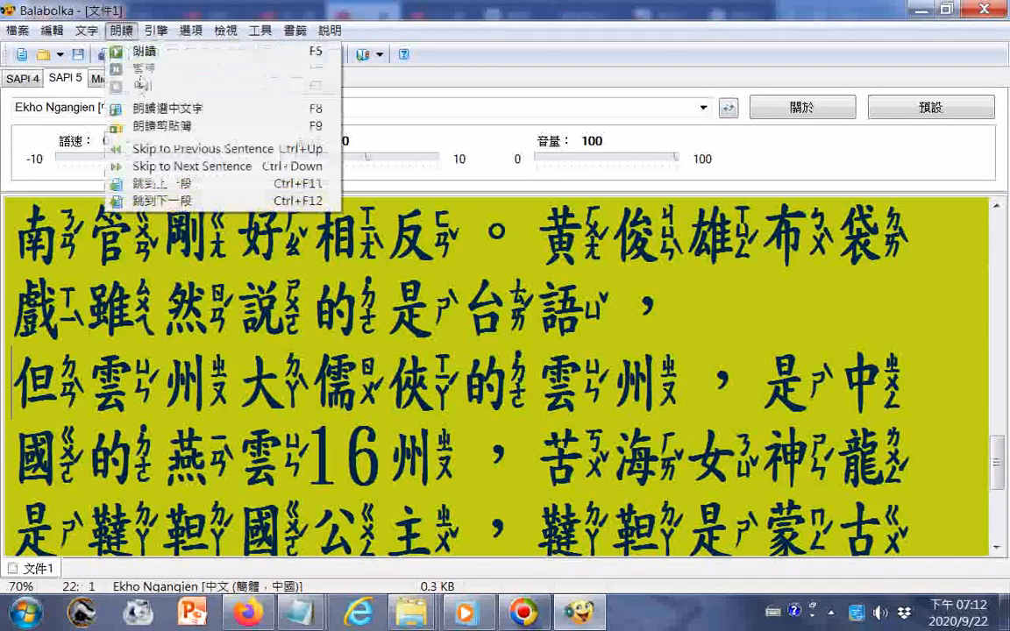
{"action": "left_click", "coordinate": [145, 51]}
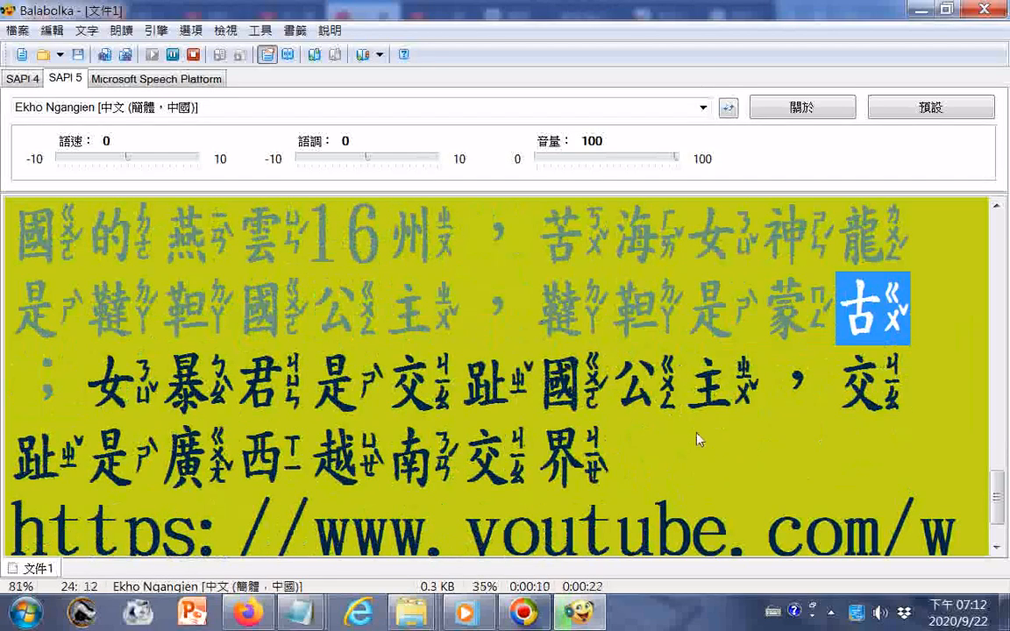
{"action": "scroll", "scroll_direction": "down", "scroll_amount": 3}
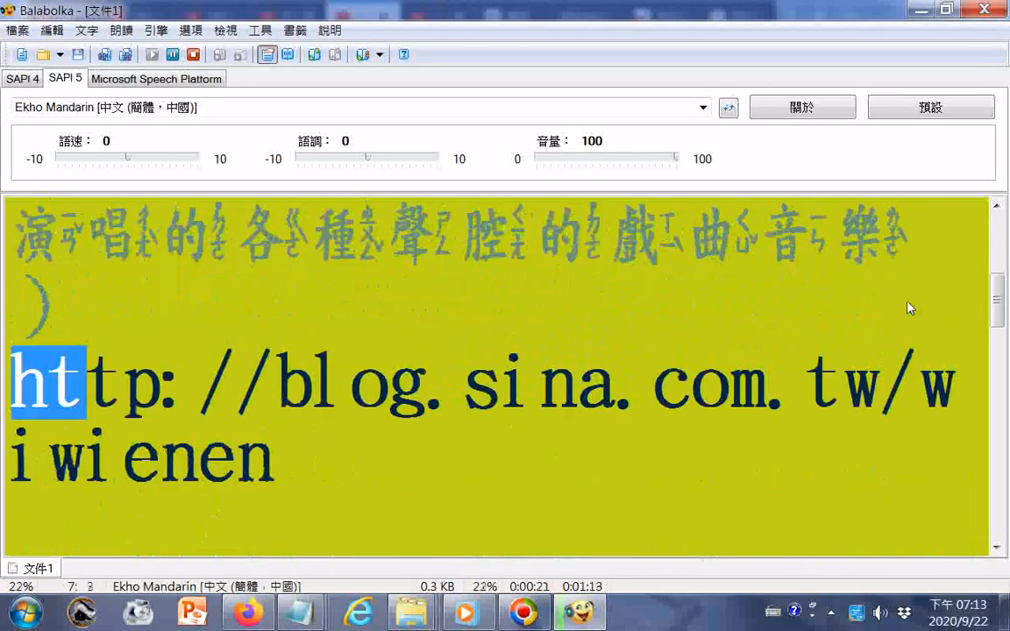
Scroll down through the item 2 paragraph as Ekho Mandarin reads
{"action": "scroll", "scroll_direction": "down", "scroll_amount": 3}
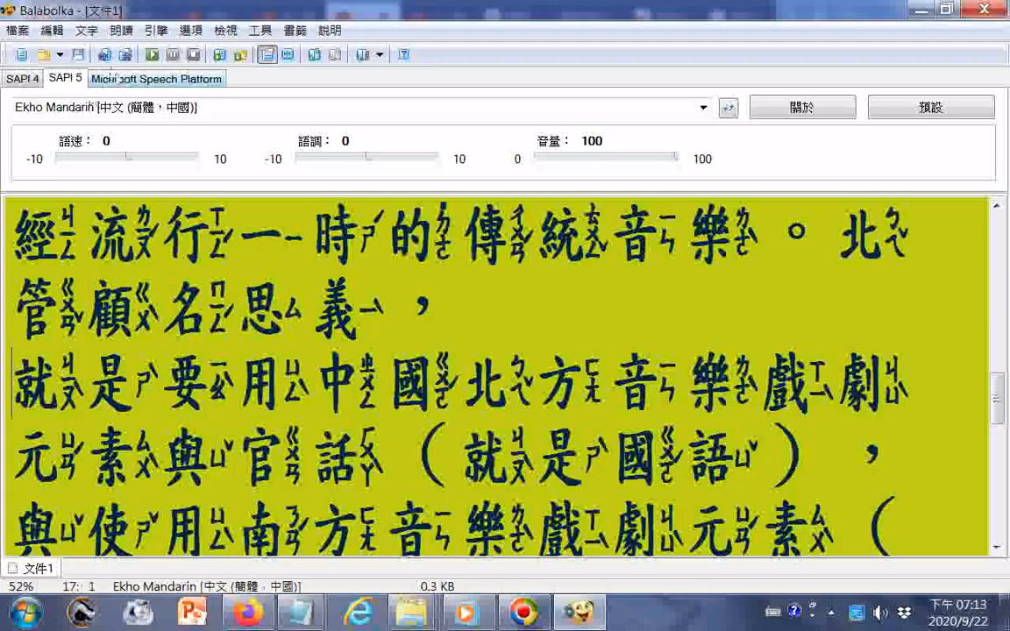
Resume Ekho Mandarin reading and follow the text down to the closing YouTube link
{"action": "left_click", "coordinate": [121, 31]}
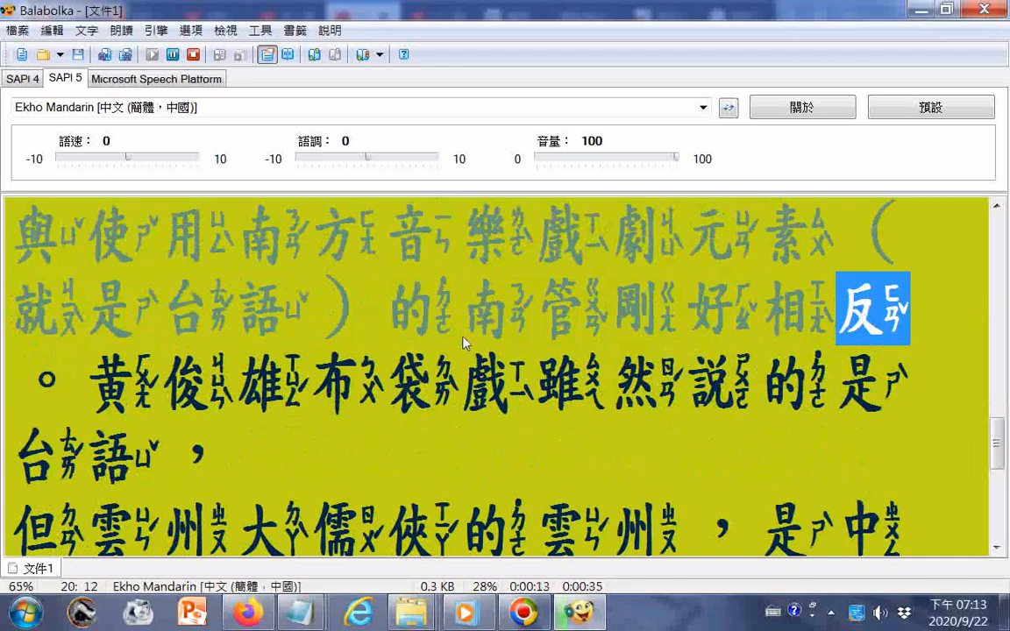
{"action": "scroll", "scroll_direction": "down", "scroll_amount": 3}
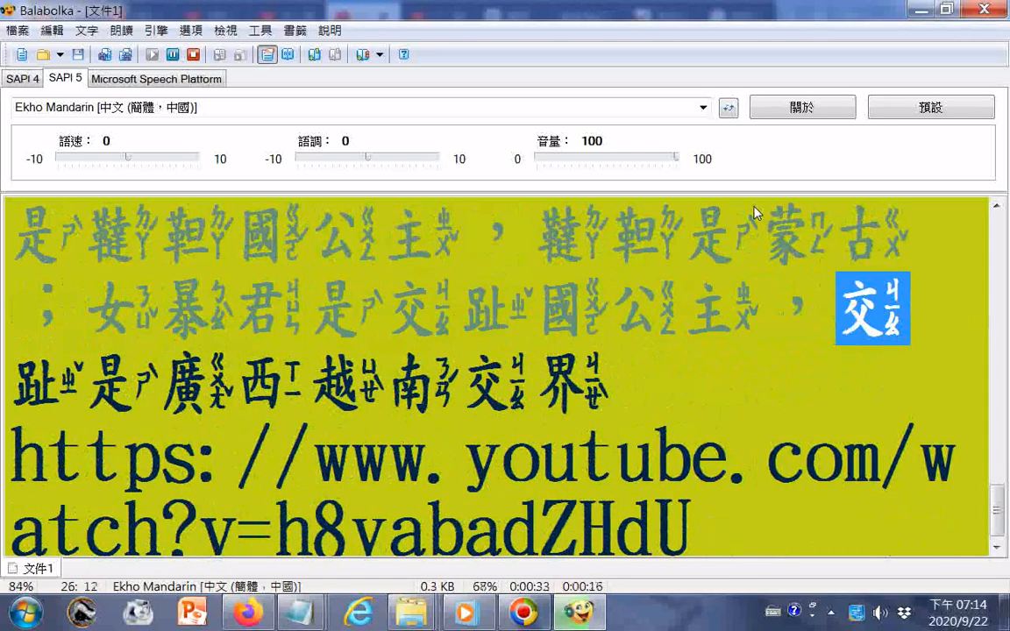
{"action": "scroll", "scroll_direction": "down", "scroll_amount": 3}
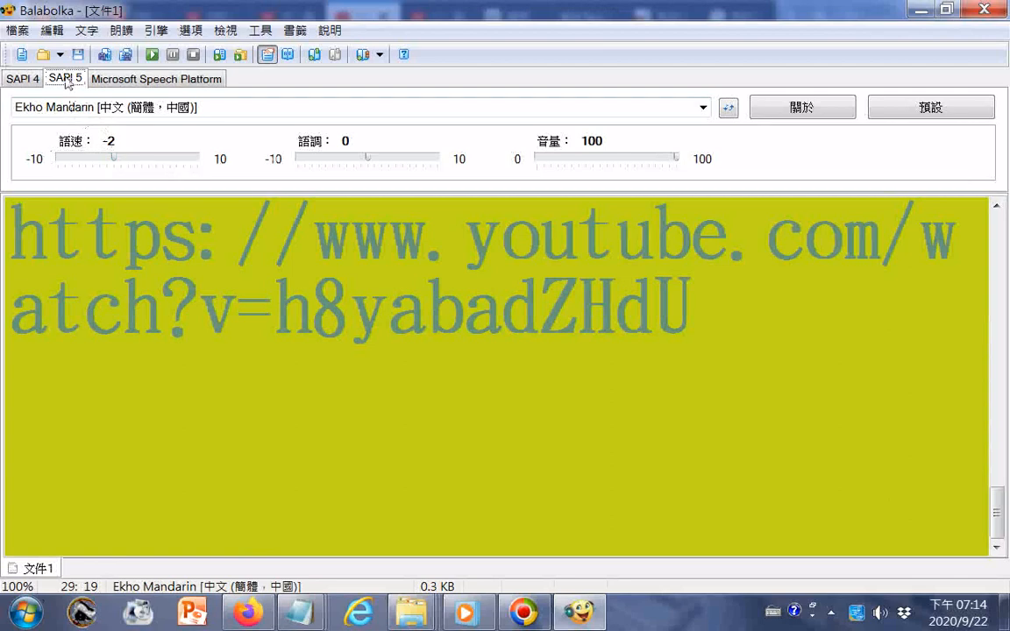
Choose Ekho Hakka from the SAPI 5 voice list
{"action": "left_click", "coordinate": [702, 107]}
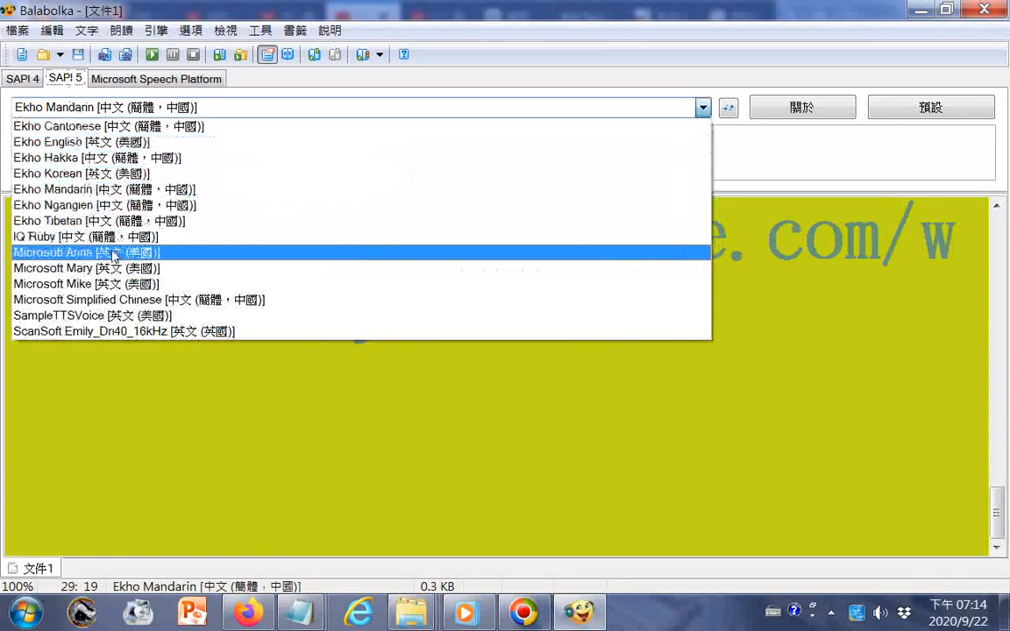
{"action": "mouse_move", "coordinate": [83, 174]}
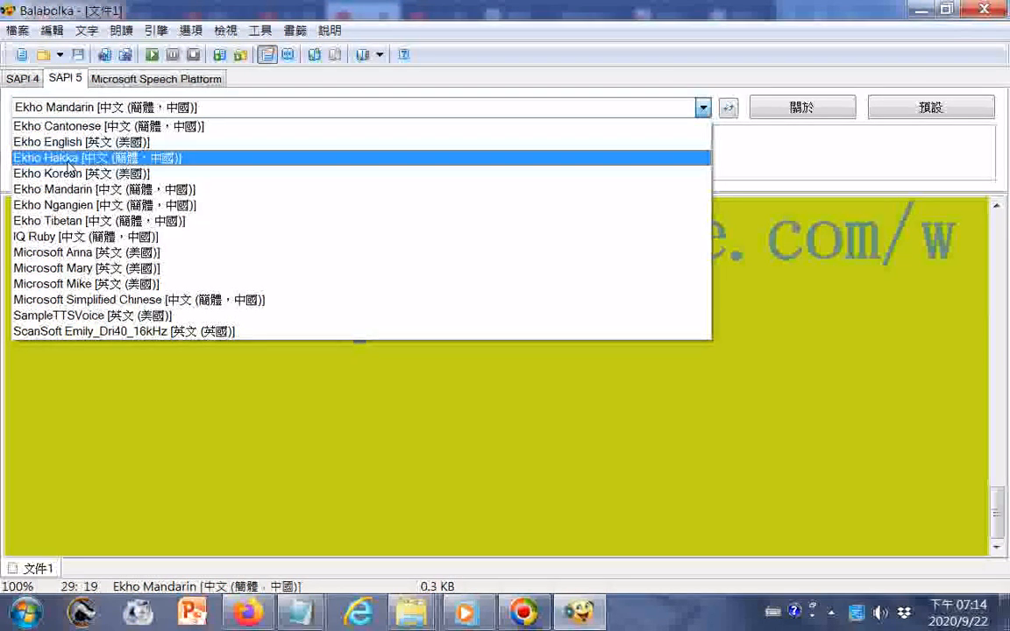
{"action": "left_click", "coordinate": [96, 157]}
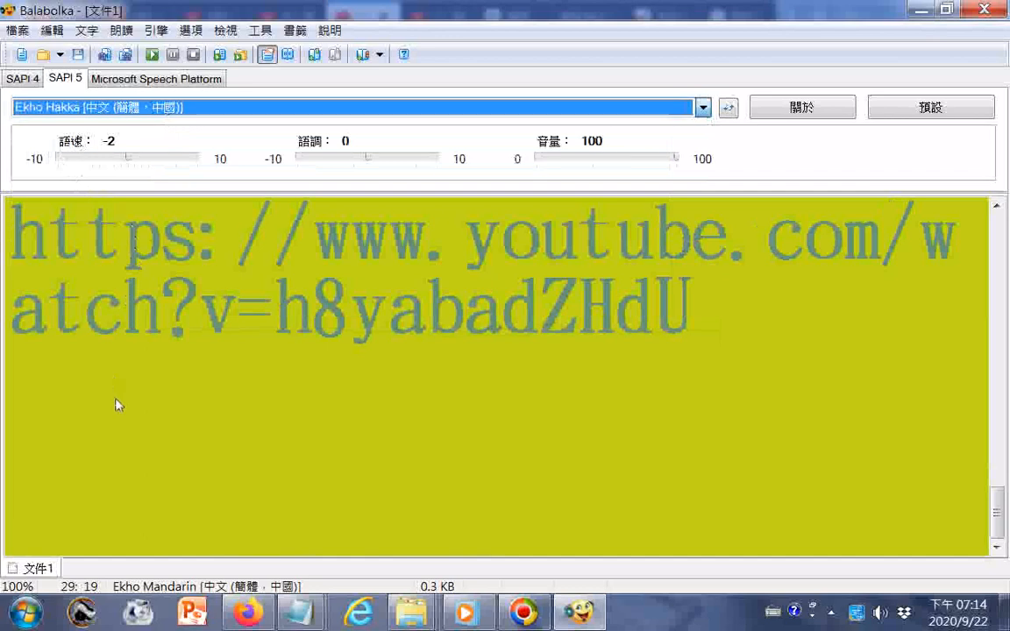
{"action": "mouse_move", "coordinate": [64, 246]}
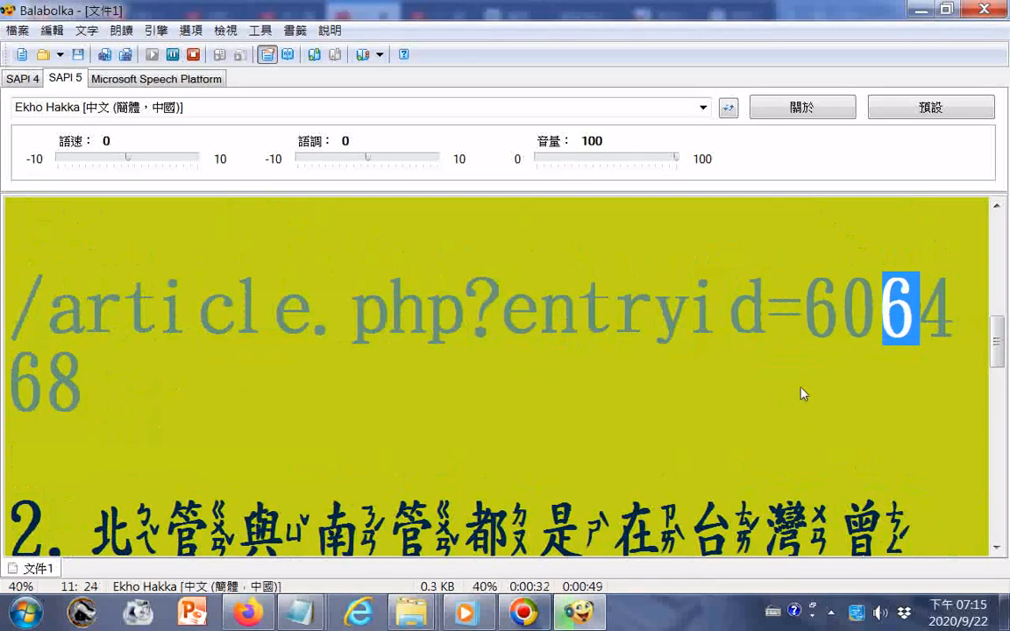
Follow the Ekho Hakka read-aloud down through the Zhuyin text
{"action": "scroll", "scroll_direction": "down", "scroll_amount": 3}
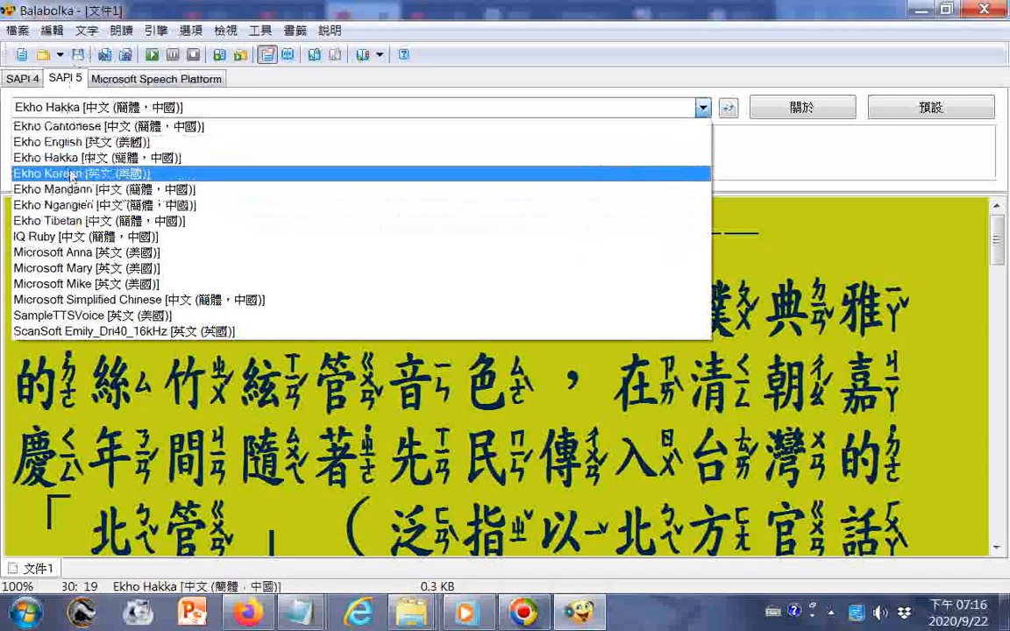
Switch to Ekho Cantonese and follow its reading to the 北管顧名思義 passage
{"action": "left_click", "coordinate": [68, 126]}
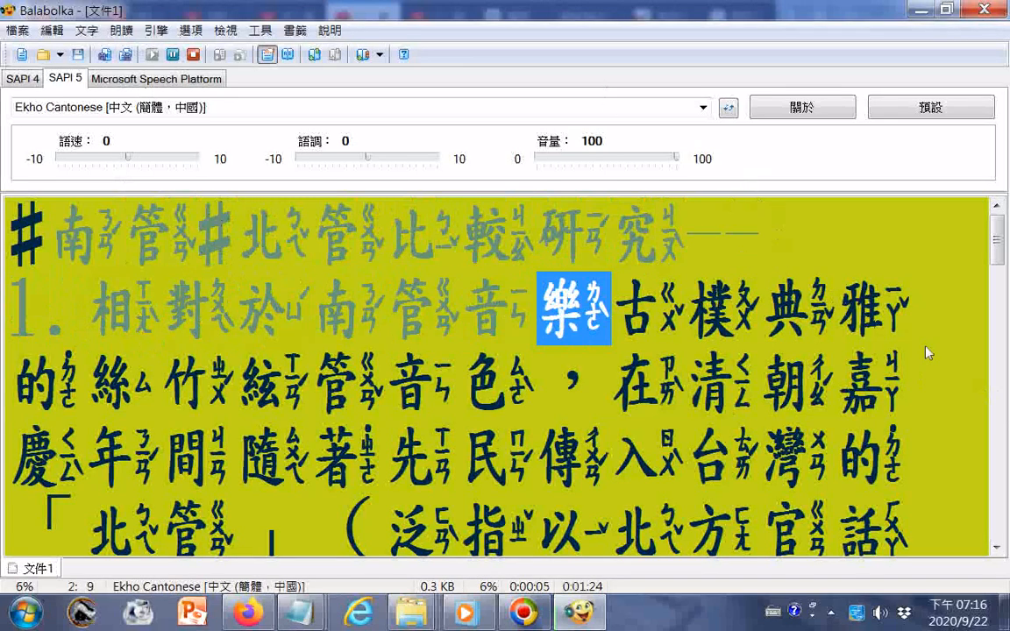
{"action": "scroll", "scroll_direction": "down", "scroll_amount": 3}
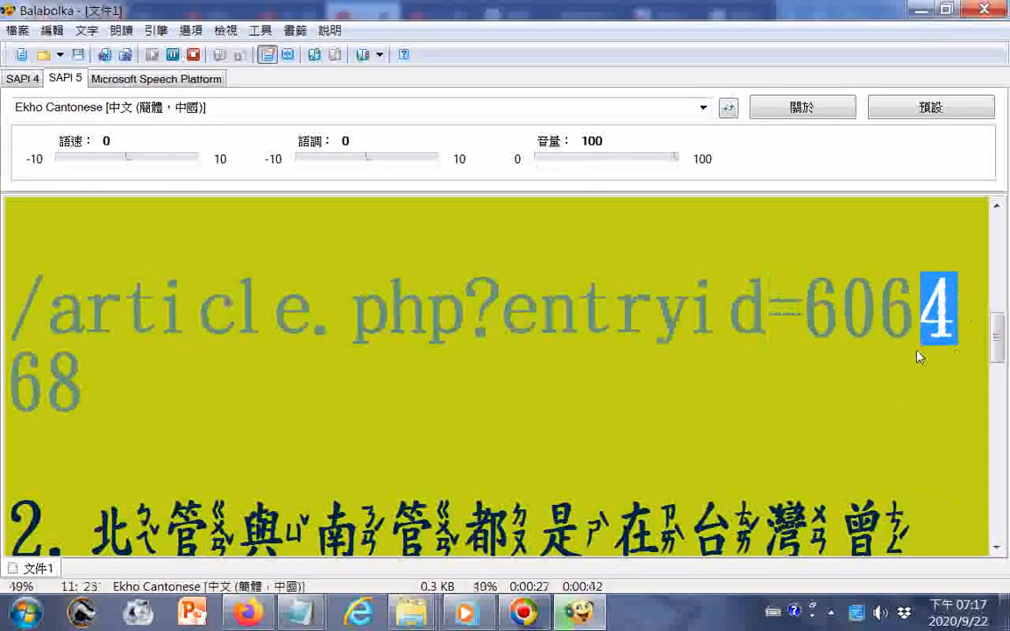
{"action": "scroll", "scroll_direction": "down", "scroll_amount": 3}
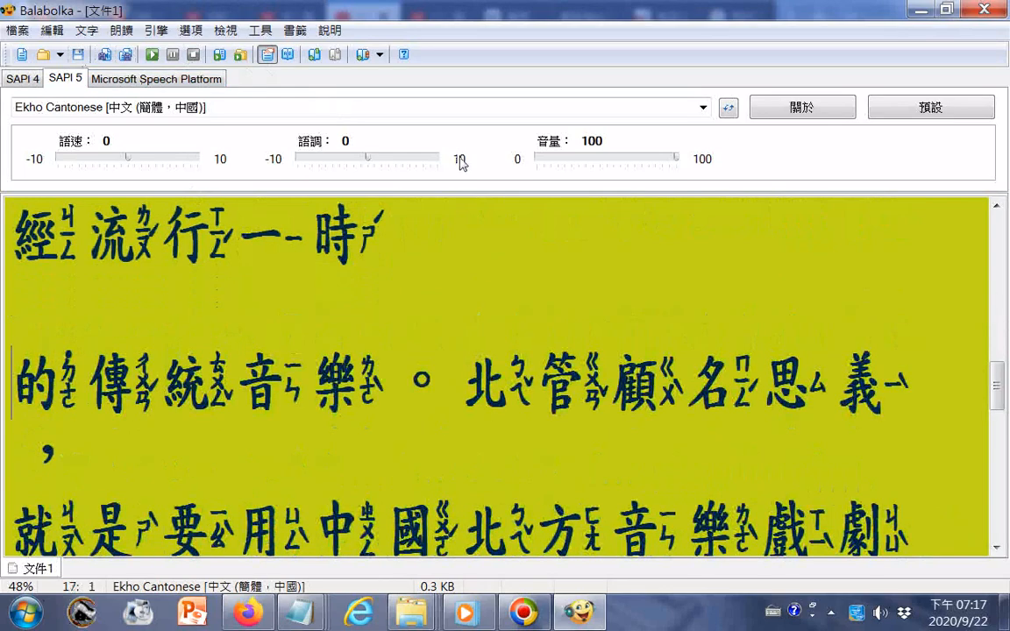
Stop the Ekho Cantonese playback
{"action": "left_click", "coordinate": [121, 31]}
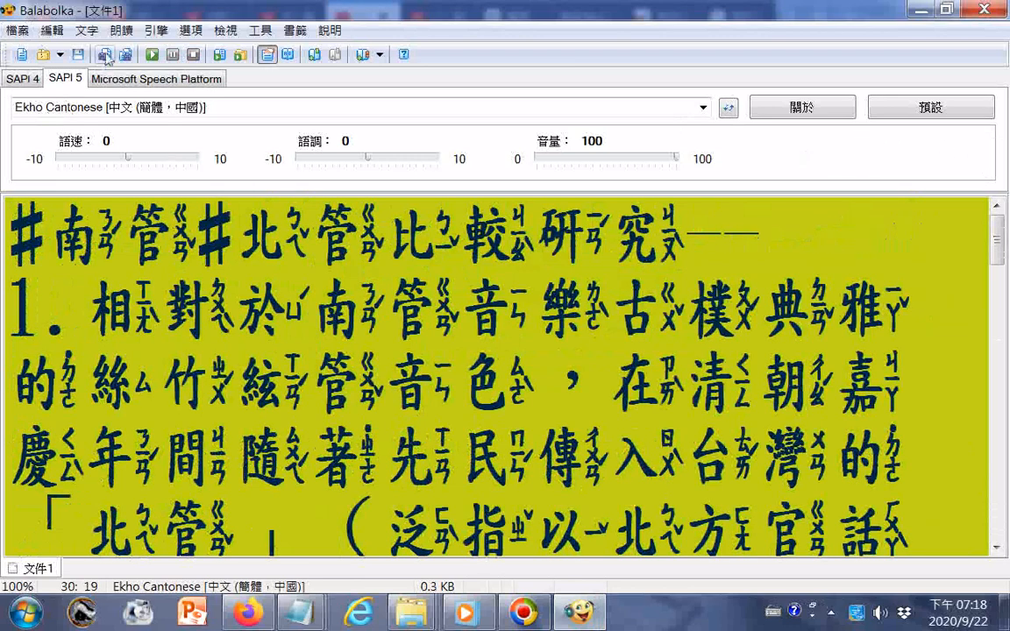
Select the Microsoft Speech Platform zh-TW HanHan voice, then stop its reading
{"action": "left_click", "coordinate": [156, 79]}
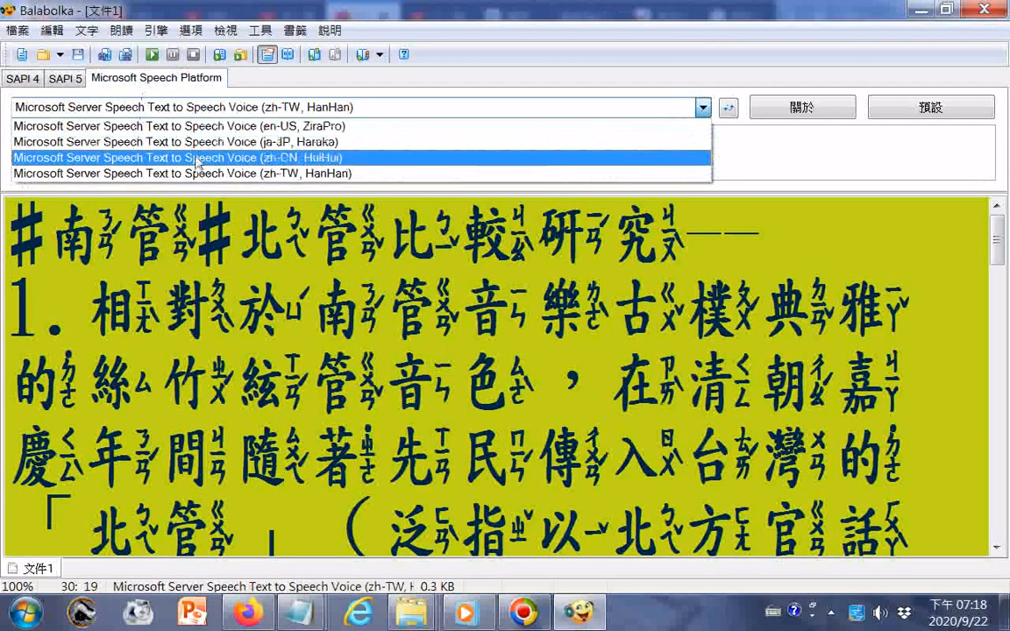
{"action": "mouse_move", "coordinate": [202, 172]}
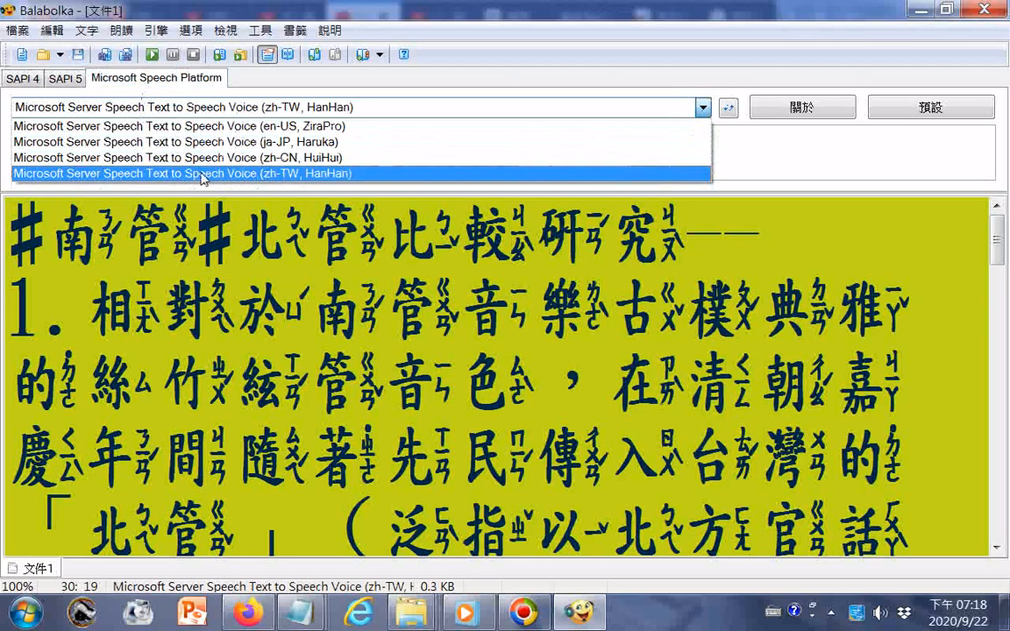
{"action": "left_click", "coordinate": [184, 172]}
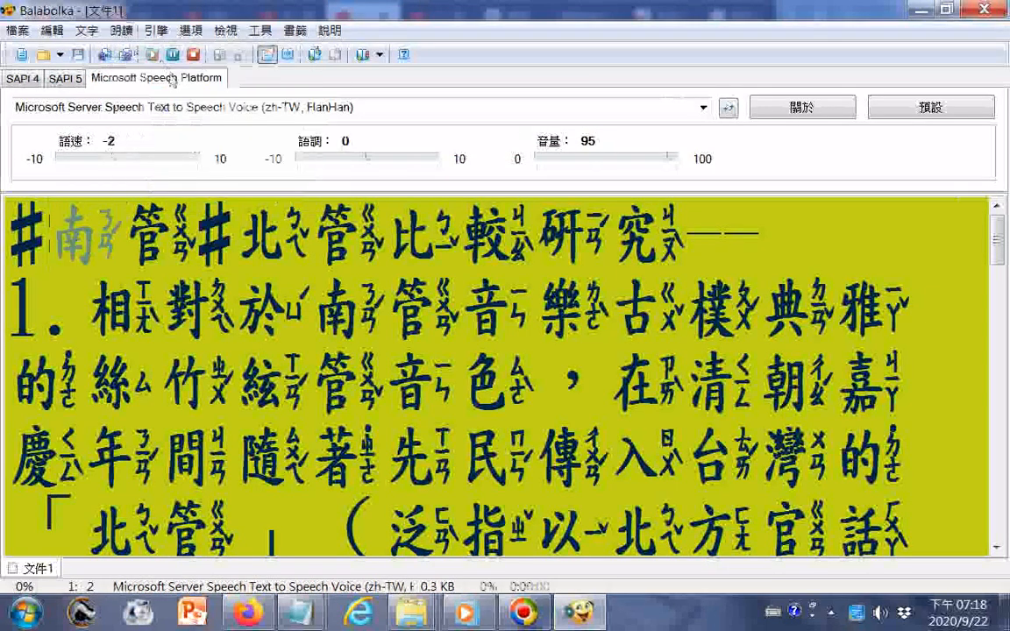
{"action": "left_click", "coordinate": [193, 54]}
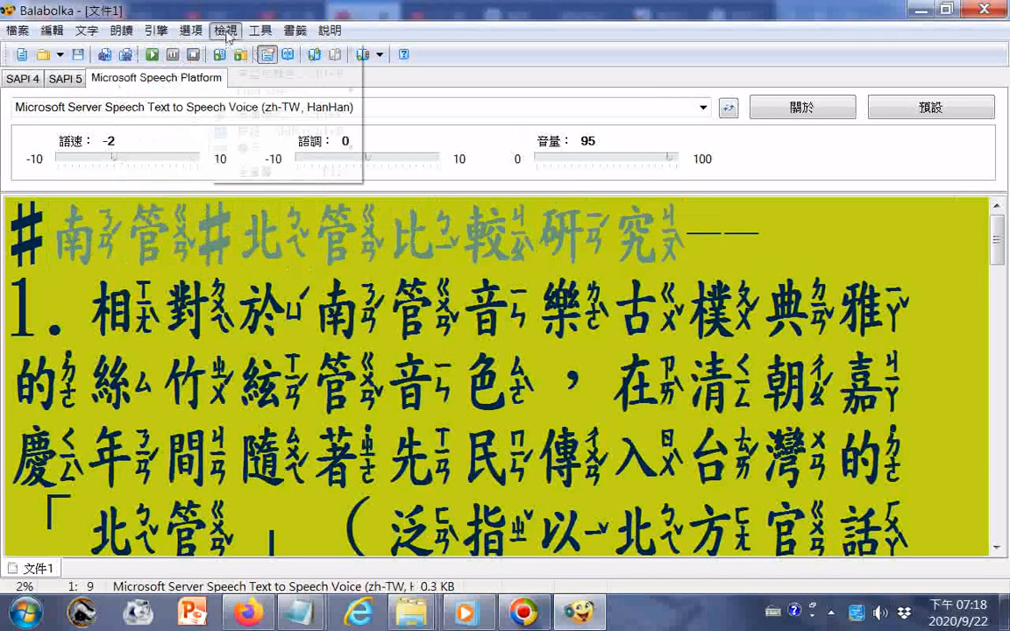
{"action": "left_click", "coordinate": [191, 31]}
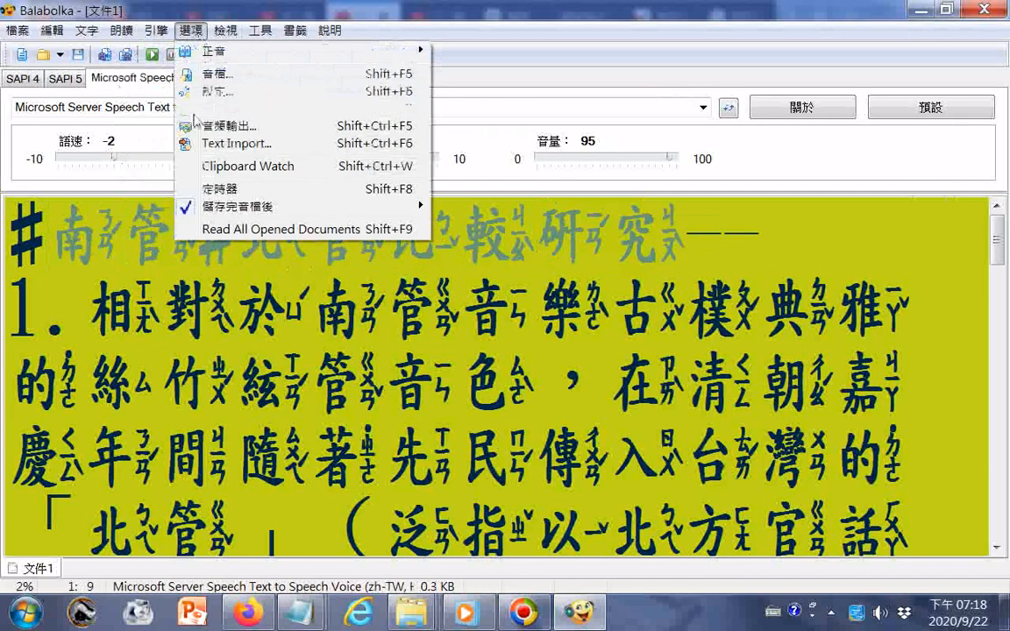
Set the audio output device to Realtek Digital Output and confirm
{"action": "left_click", "coordinate": [230, 125]}
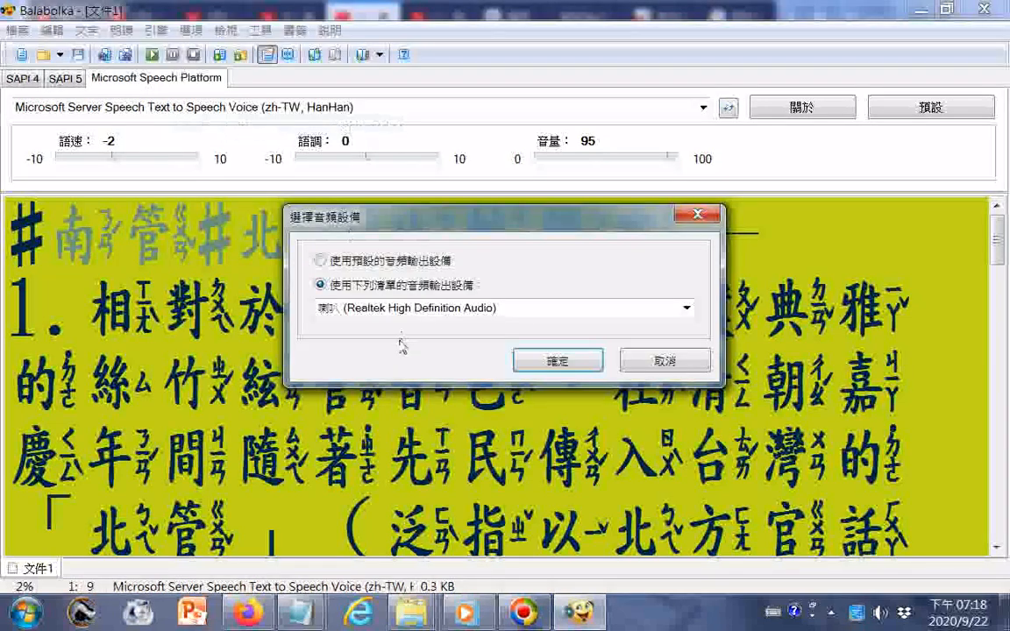
{"action": "left_click", "coordinate": [685, 308]}
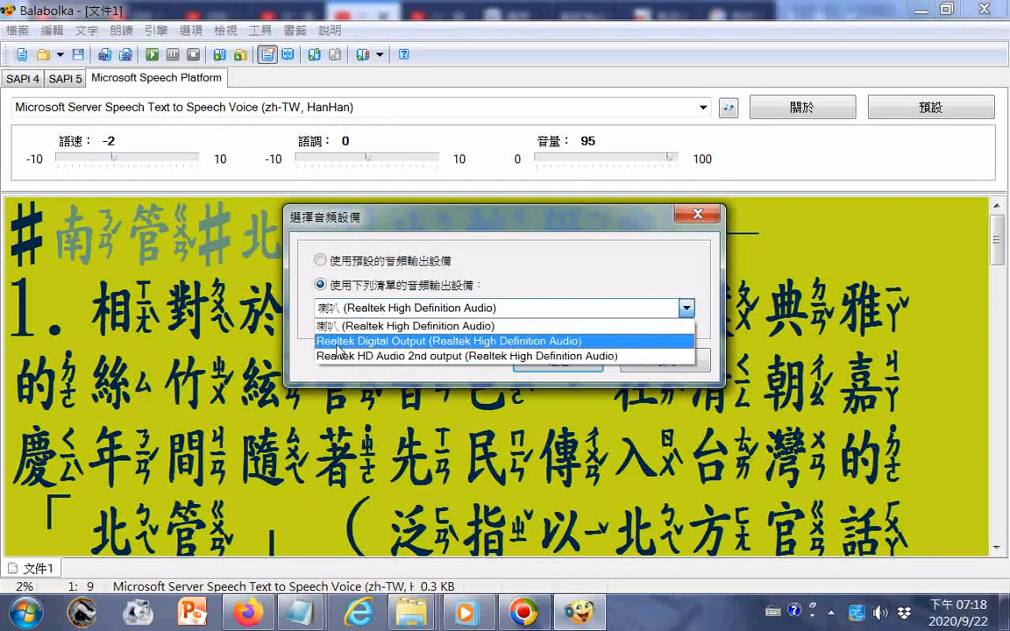
{"action": "left_click", "coordinate": [447, 341]}
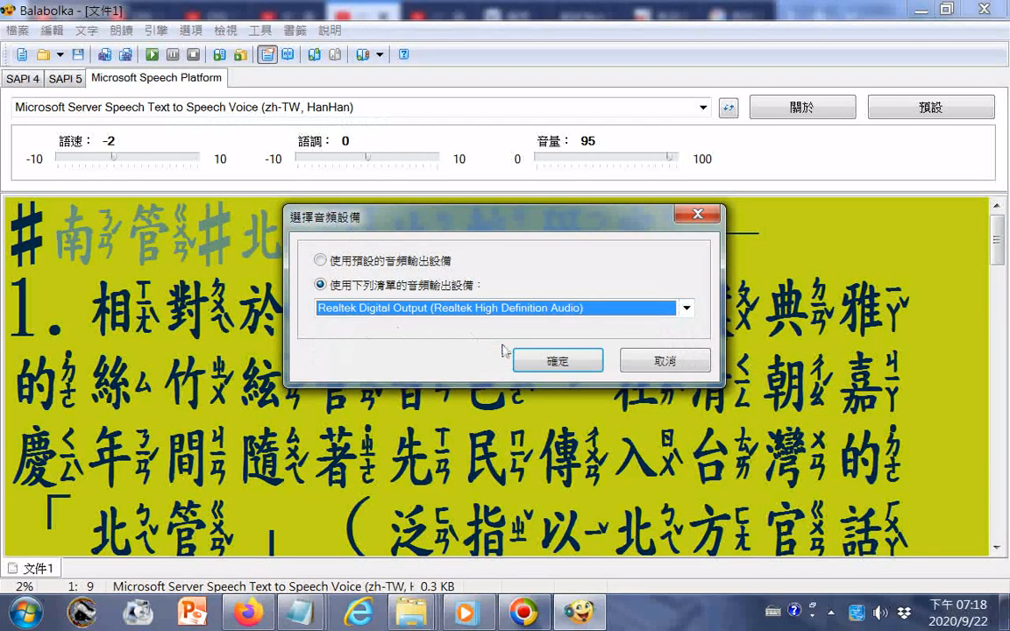
{"action": "left_click", "coordinate": [557, 360]}
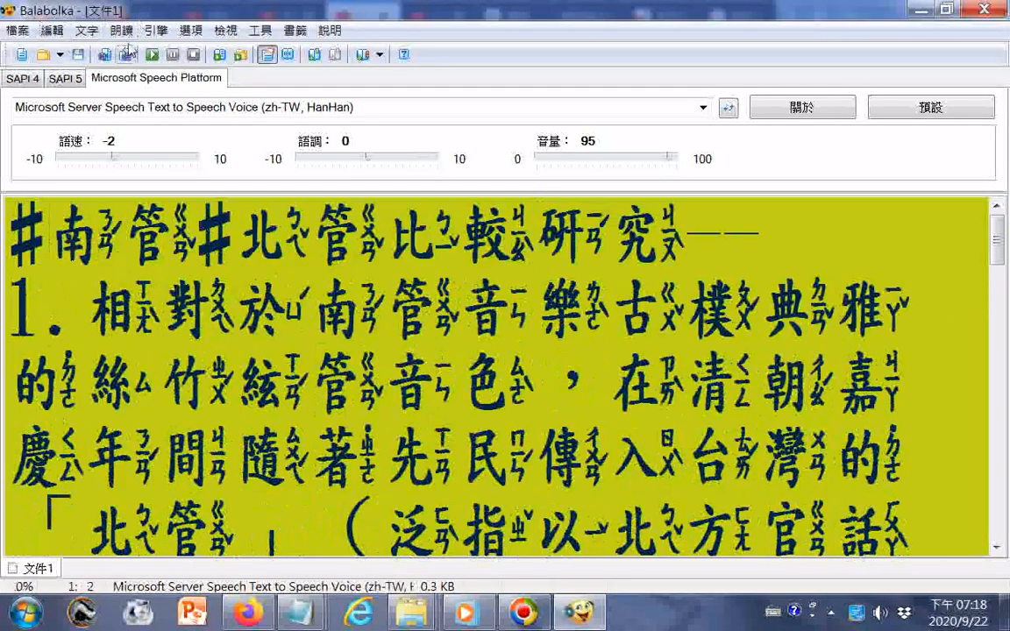
Read the document aloud with HanHan, following it to the closing YouTube link
{"action": "left_click", "coordinate": [121, 30]}
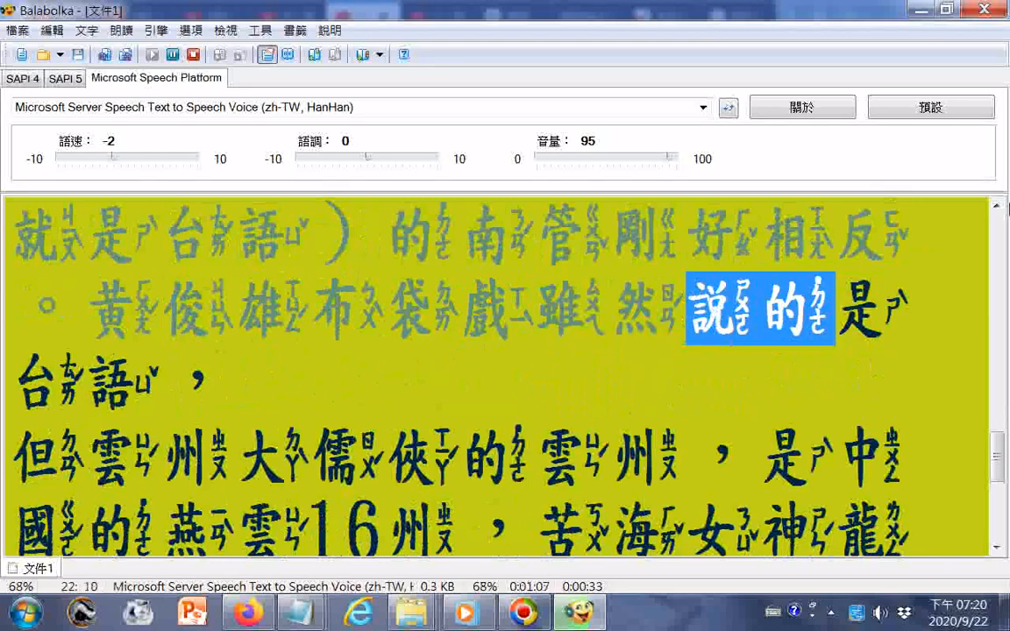
{"action": "scroll", "scroll_direction": "down", "scroll_amount": 3}
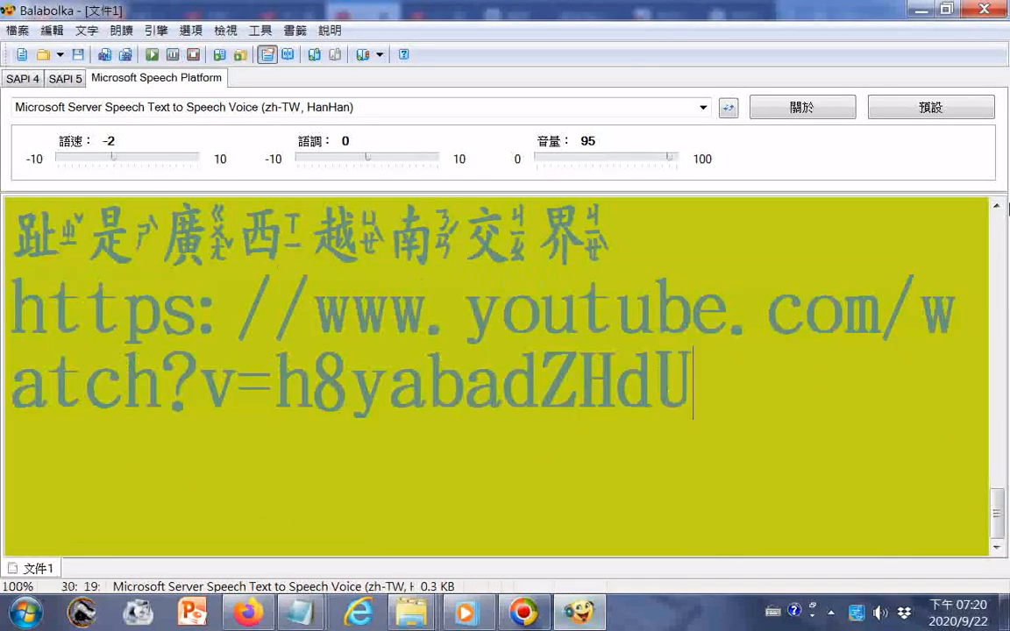
{"action": "scroll", "scroll_direction": "down", "scroll_amount": 3}
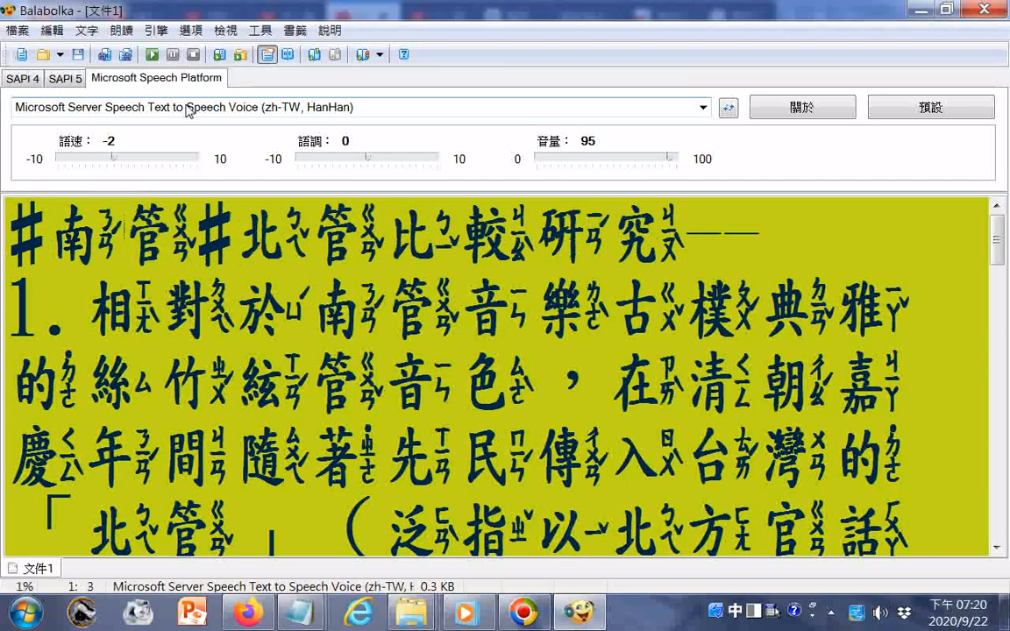
{"action": "mouse_move", "coordinate": [811, 216]}
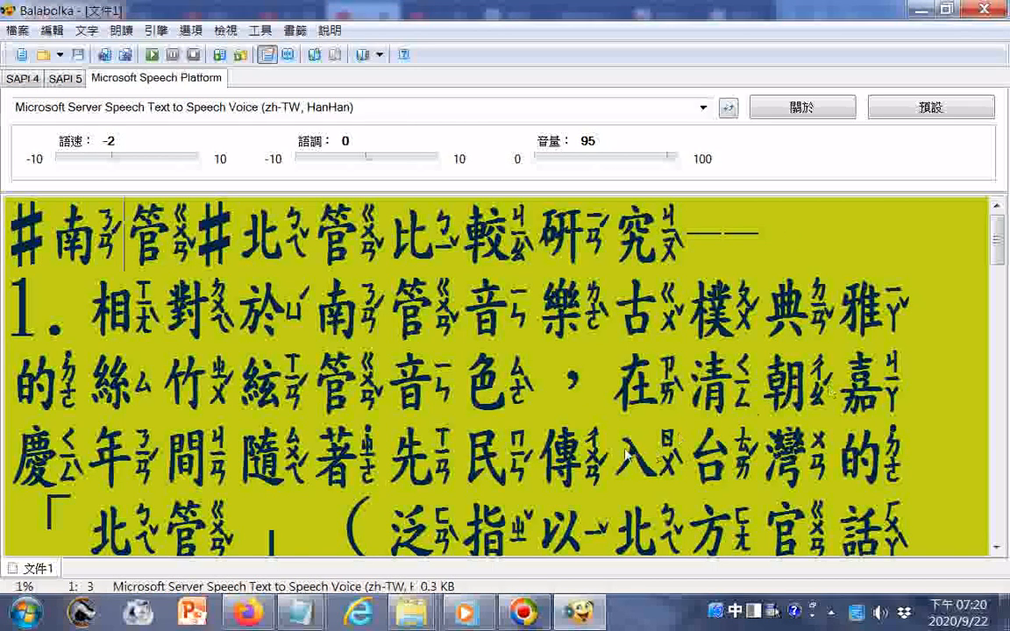
{"action": "mouse_move", "coordinate": [697, 289]}
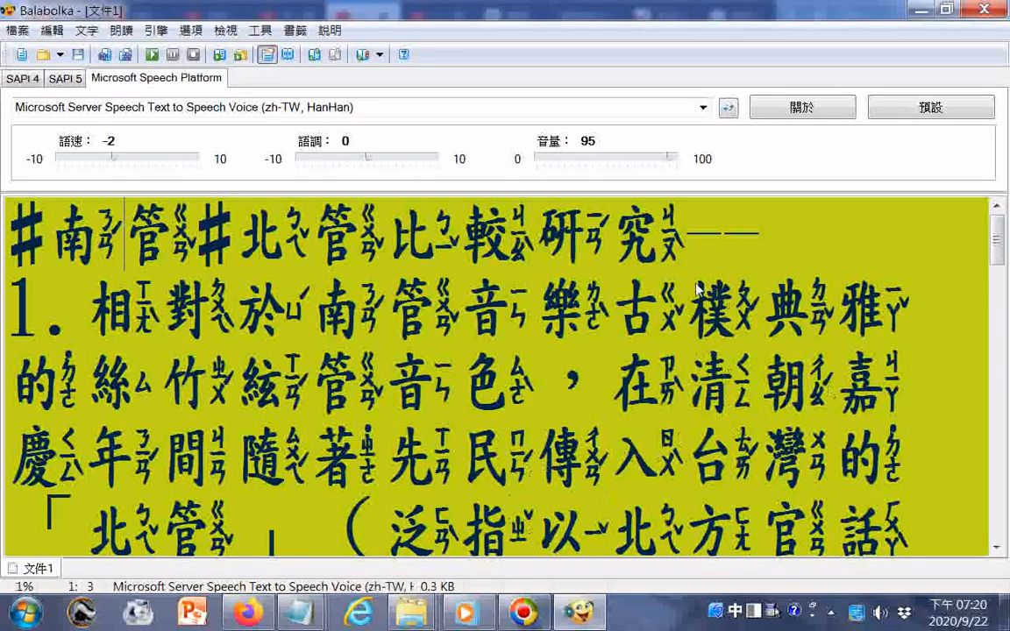